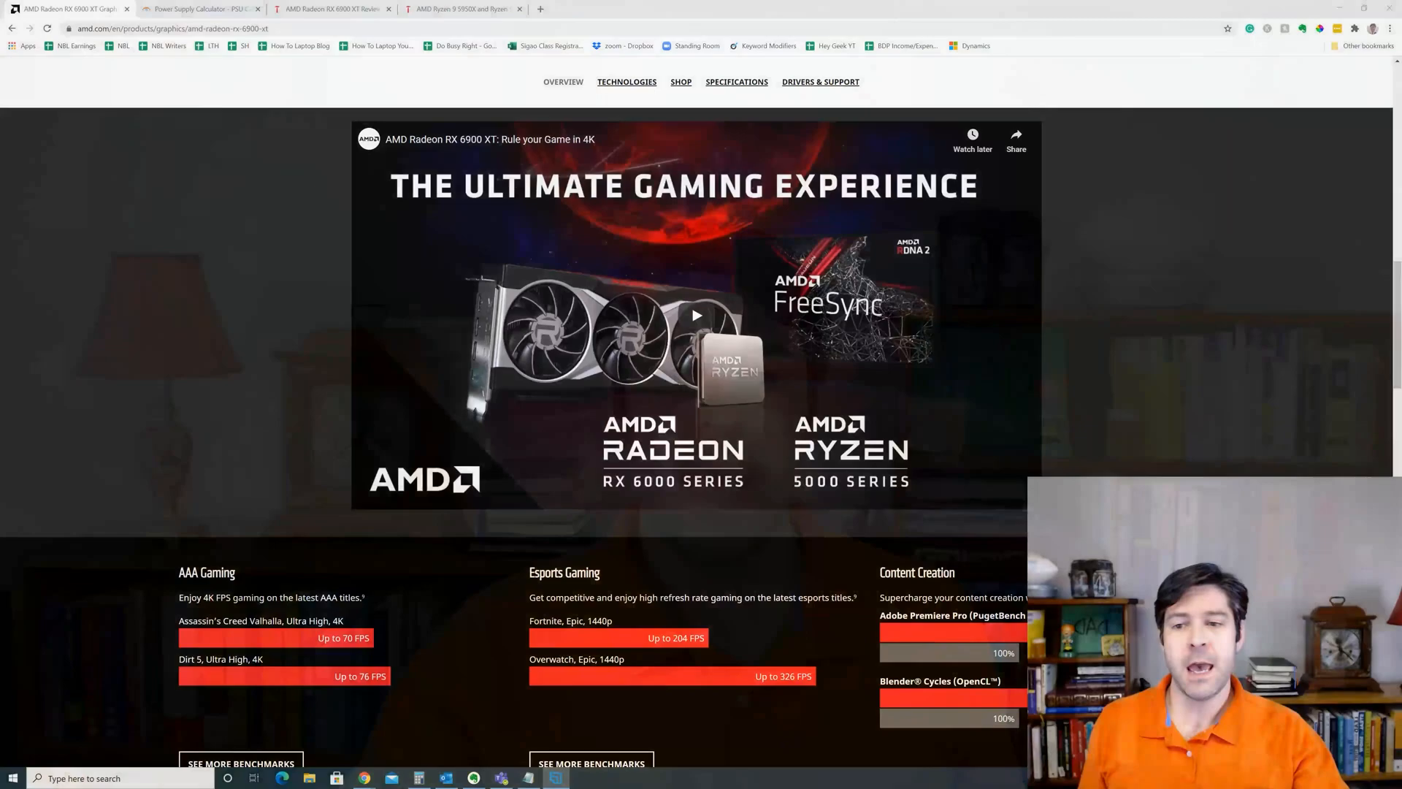
# - Bring up the RX 6800 XT then RX 6900 XT review power charts for Metro Exodus
pyautogui.scroll(-3)
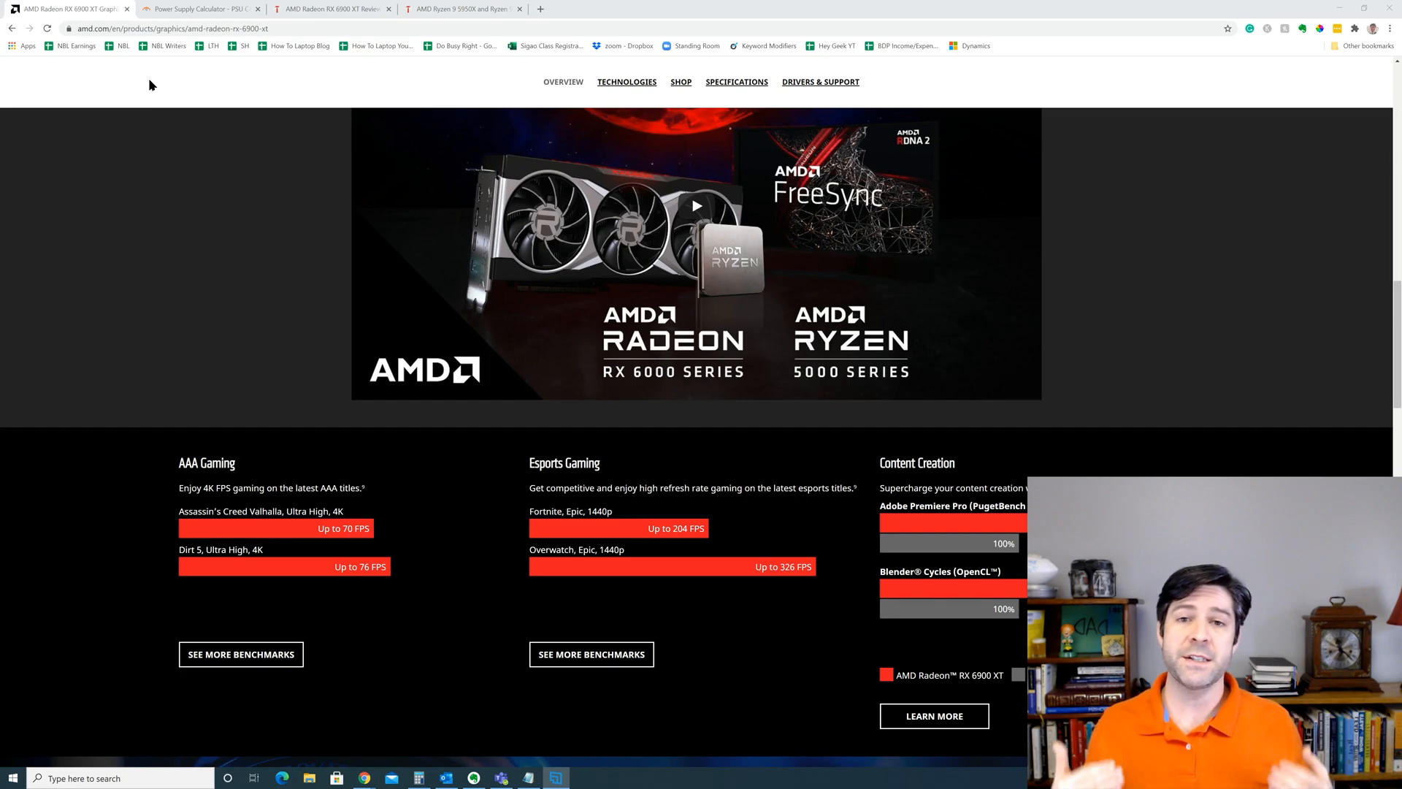
pyautogui.scroll(3)
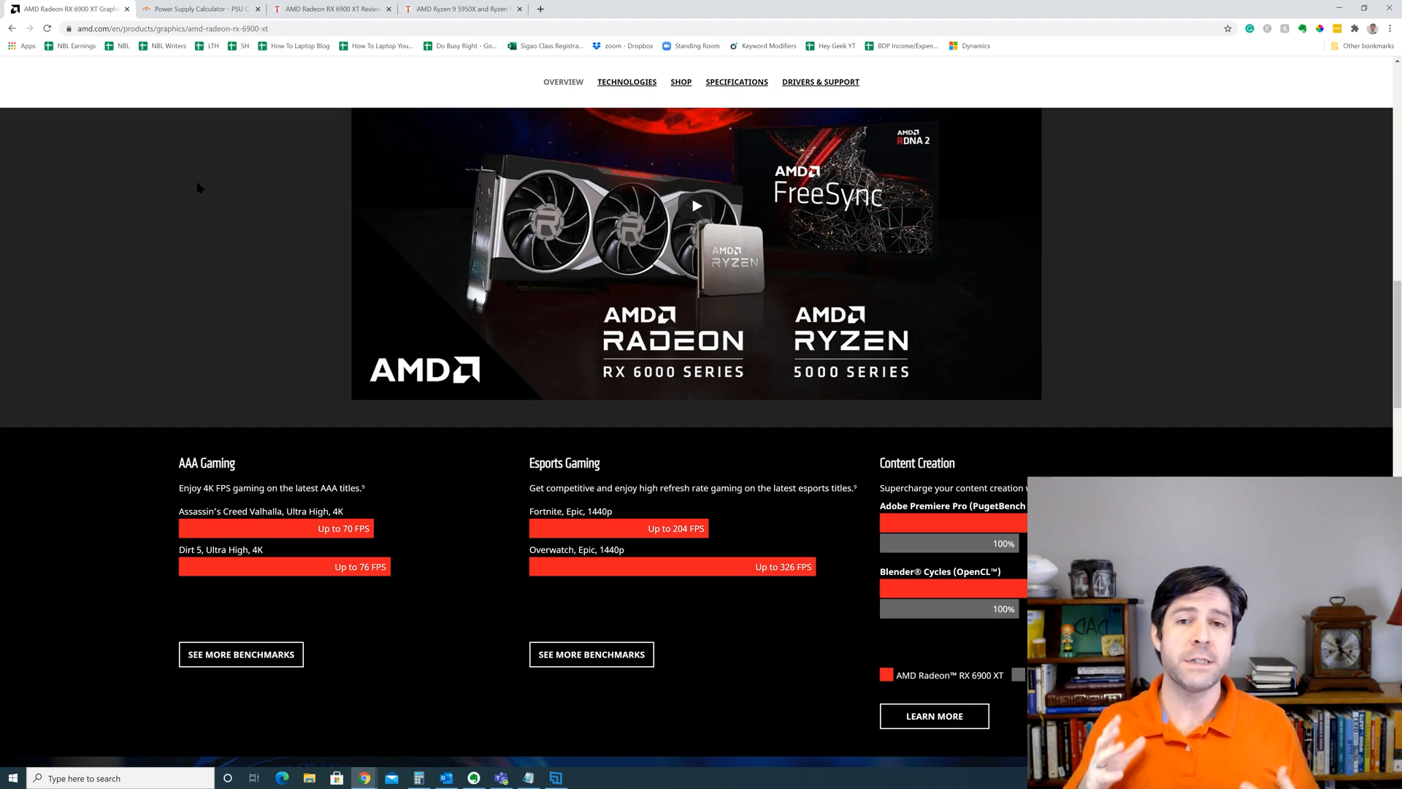
pyautogui.click(332, 9)
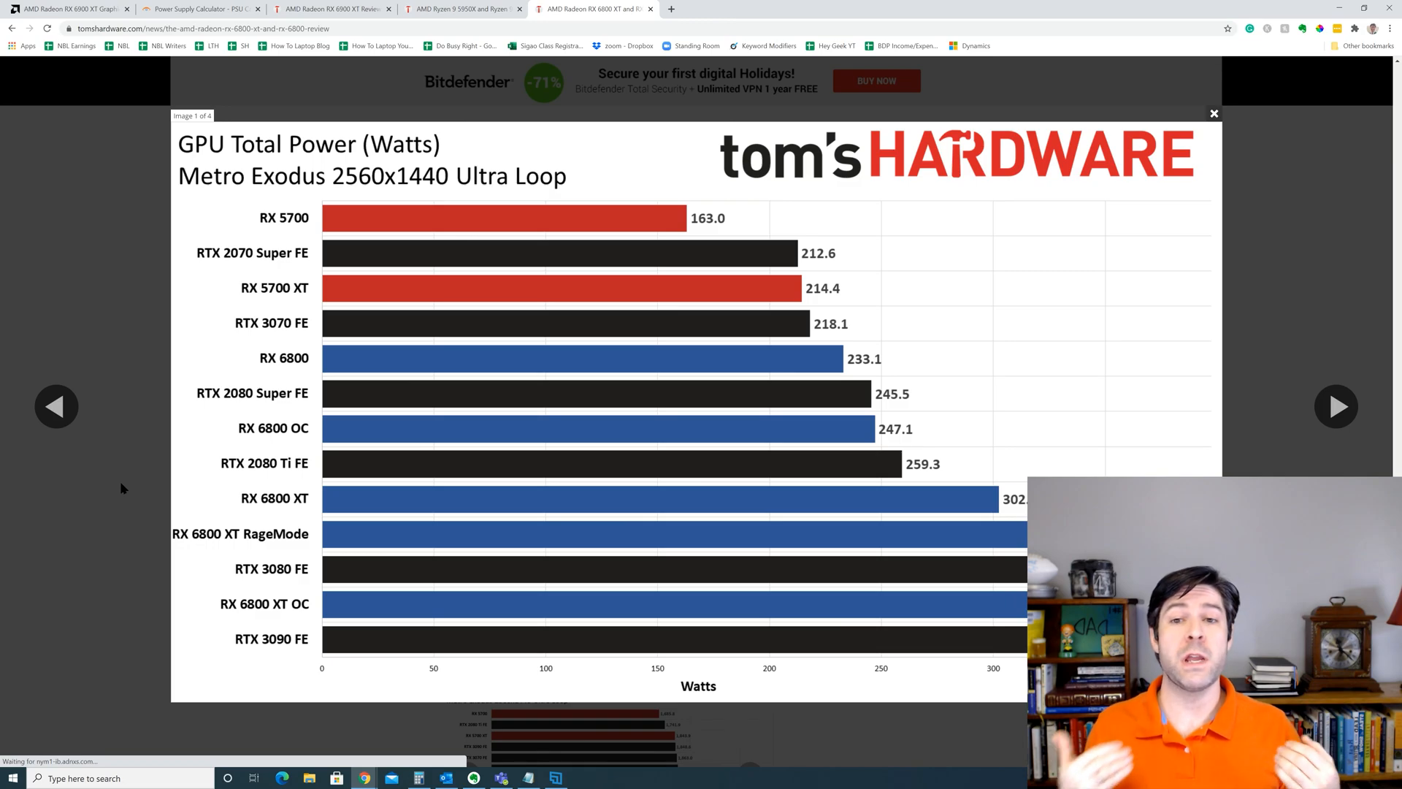
pyautogui.moveTo(308, 59)
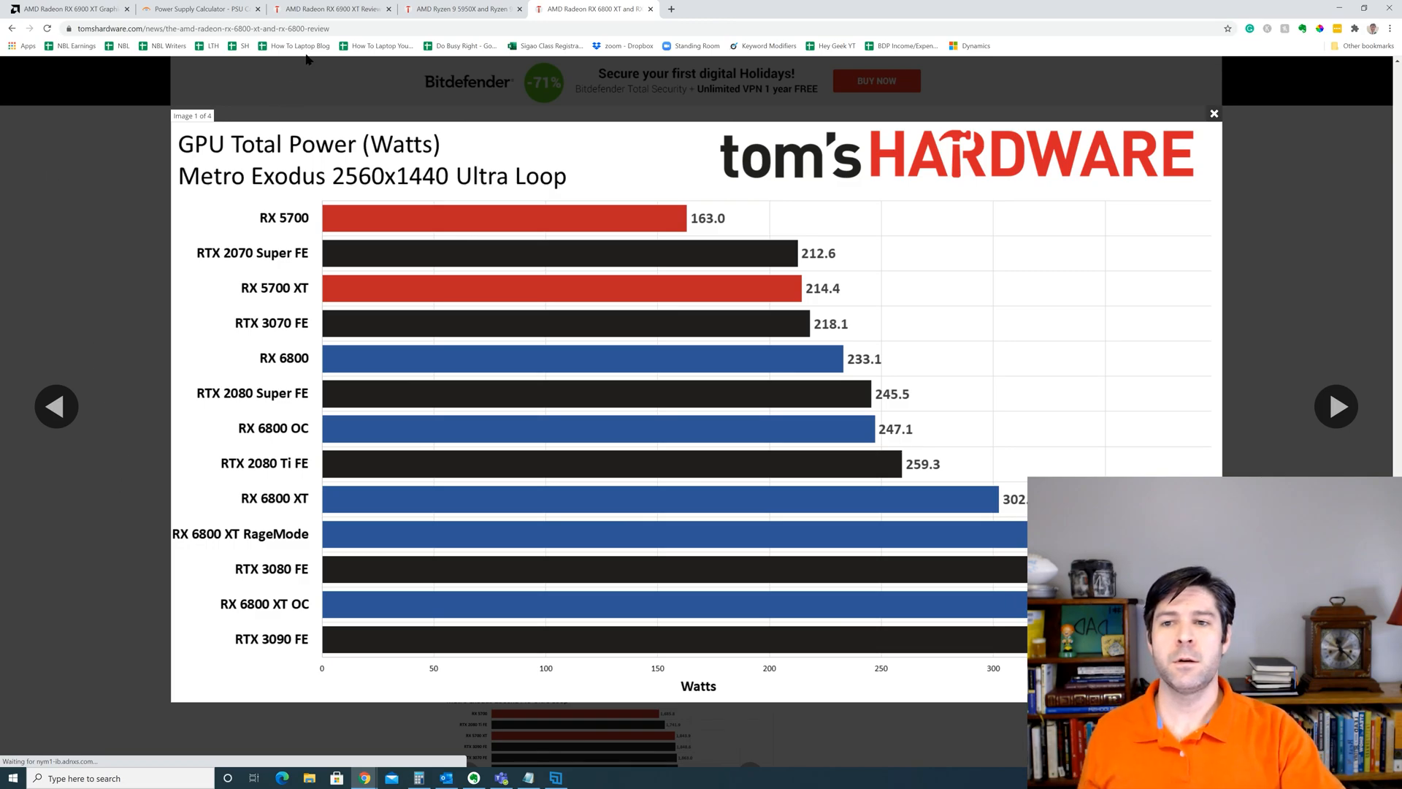
pyautogui.click(332, 8)
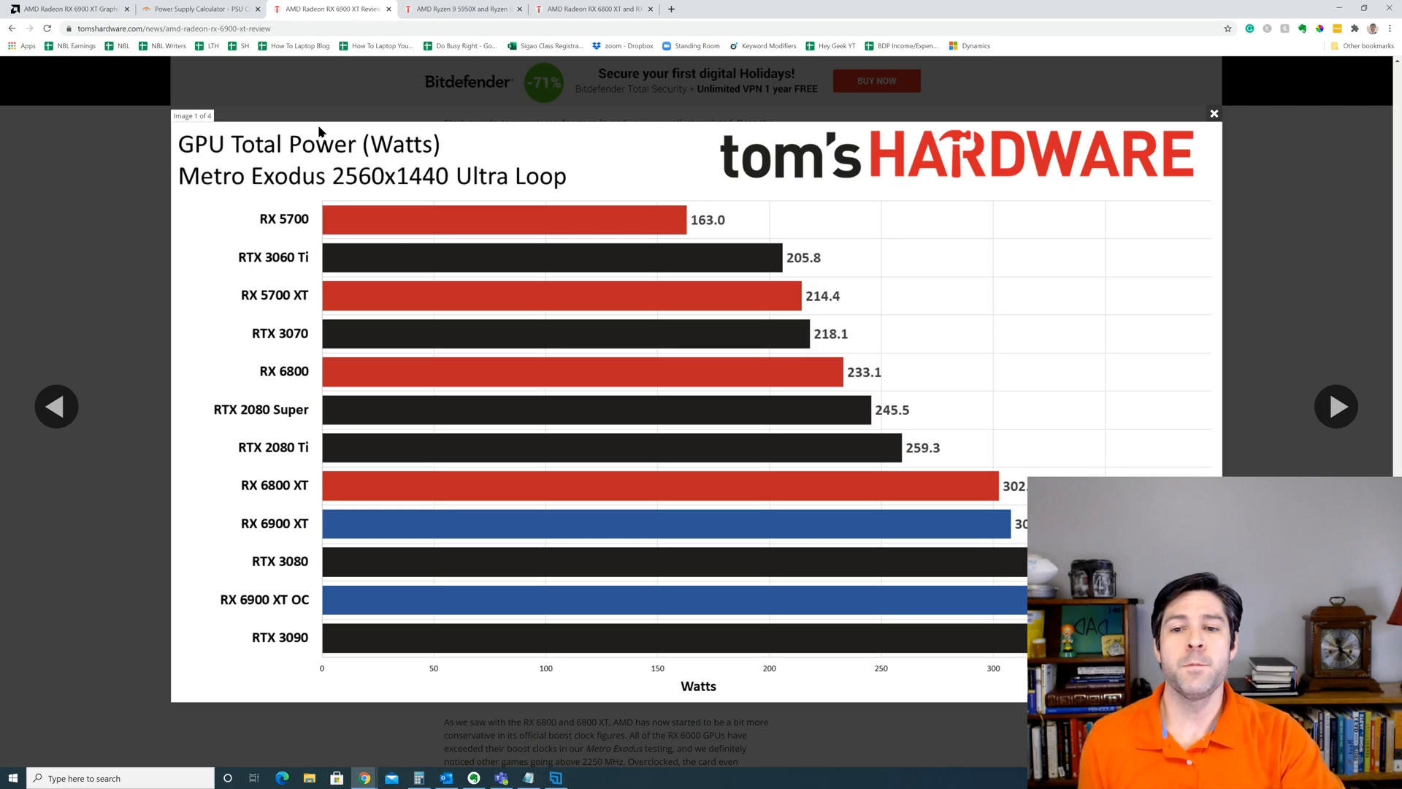
pyautogui.moveTo(122, 278)
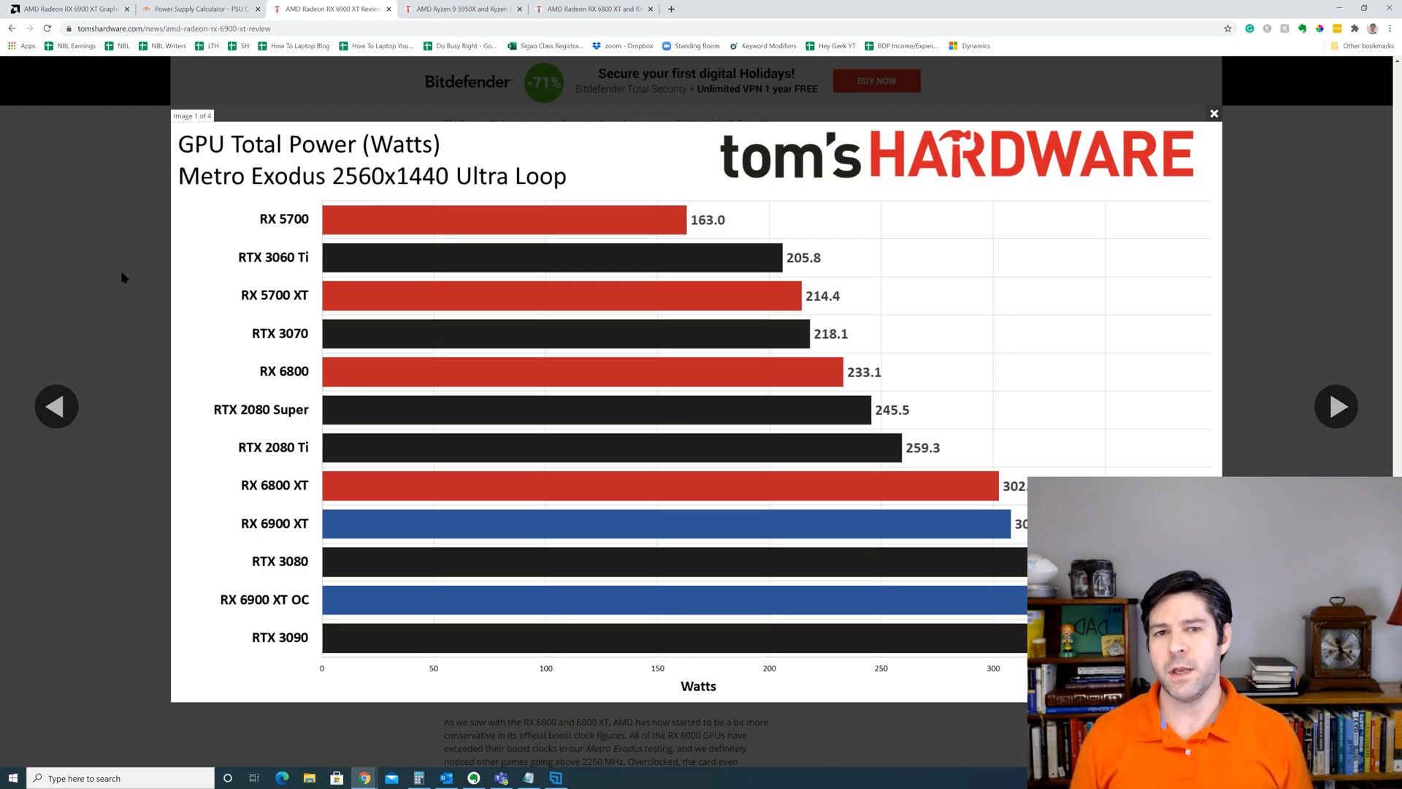
# - Switch to the OuterVision Power Supply Calculator page
pyautogui.click(188, 8)
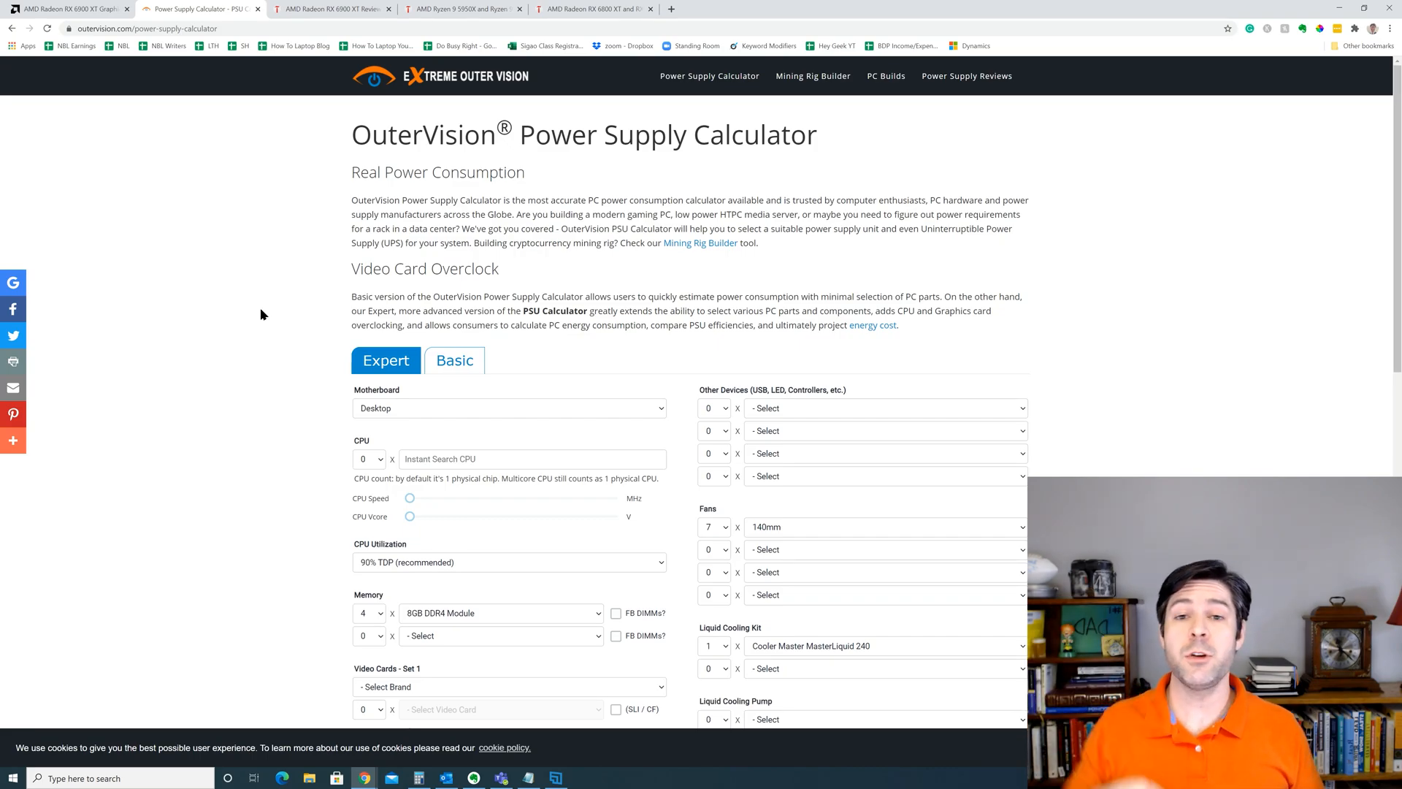
pyautogui.moveTo(300, 335)
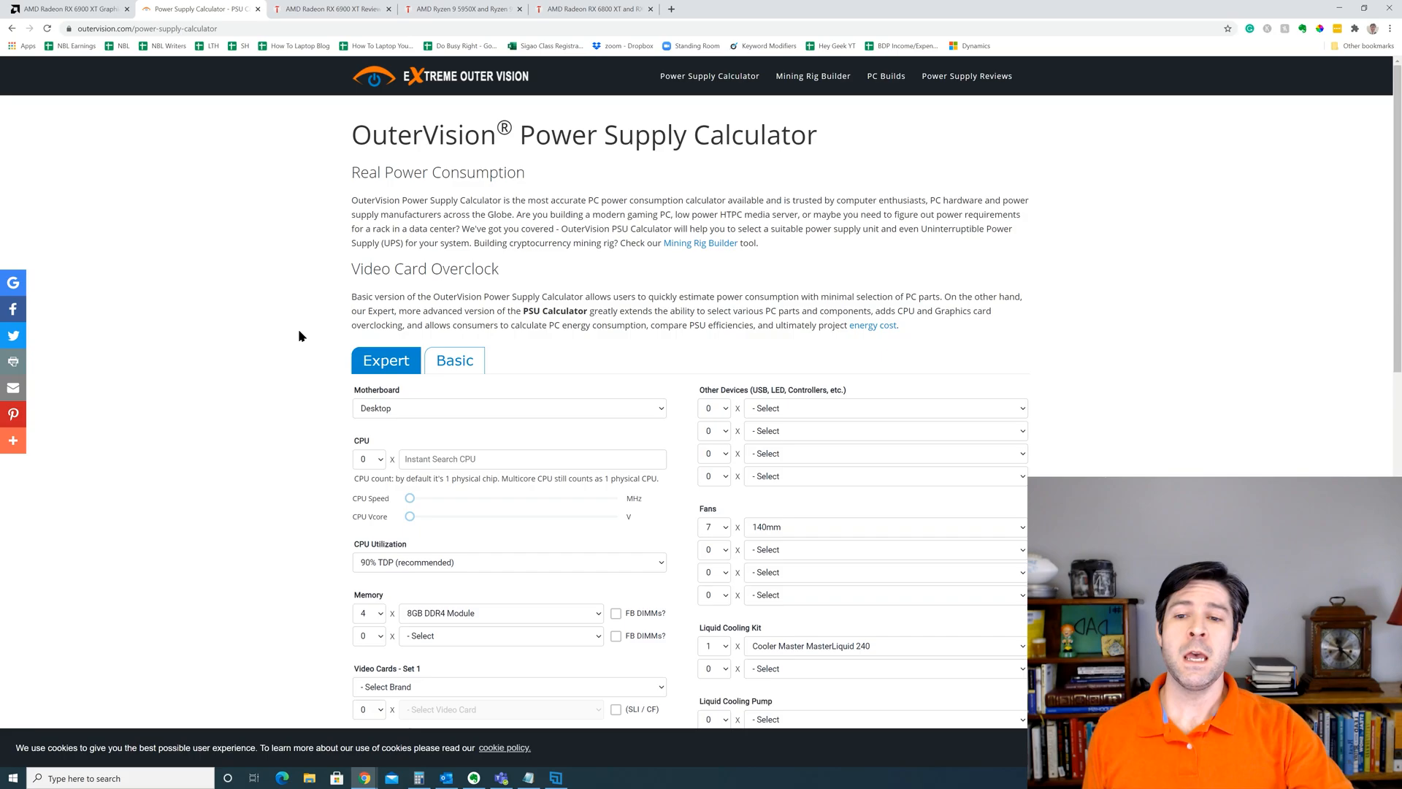
pyautogui.scroll(-3)
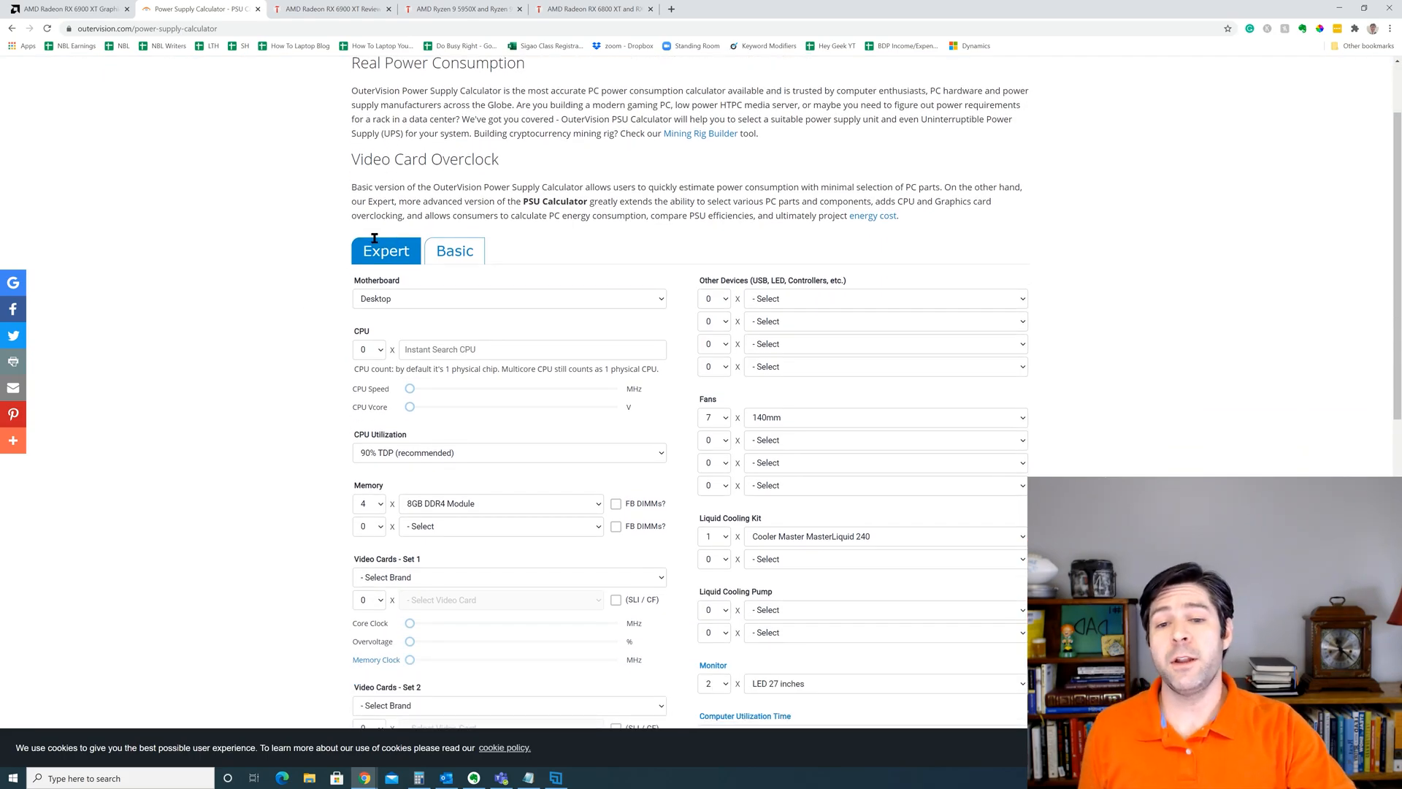
pyautogui.scroll(-3)
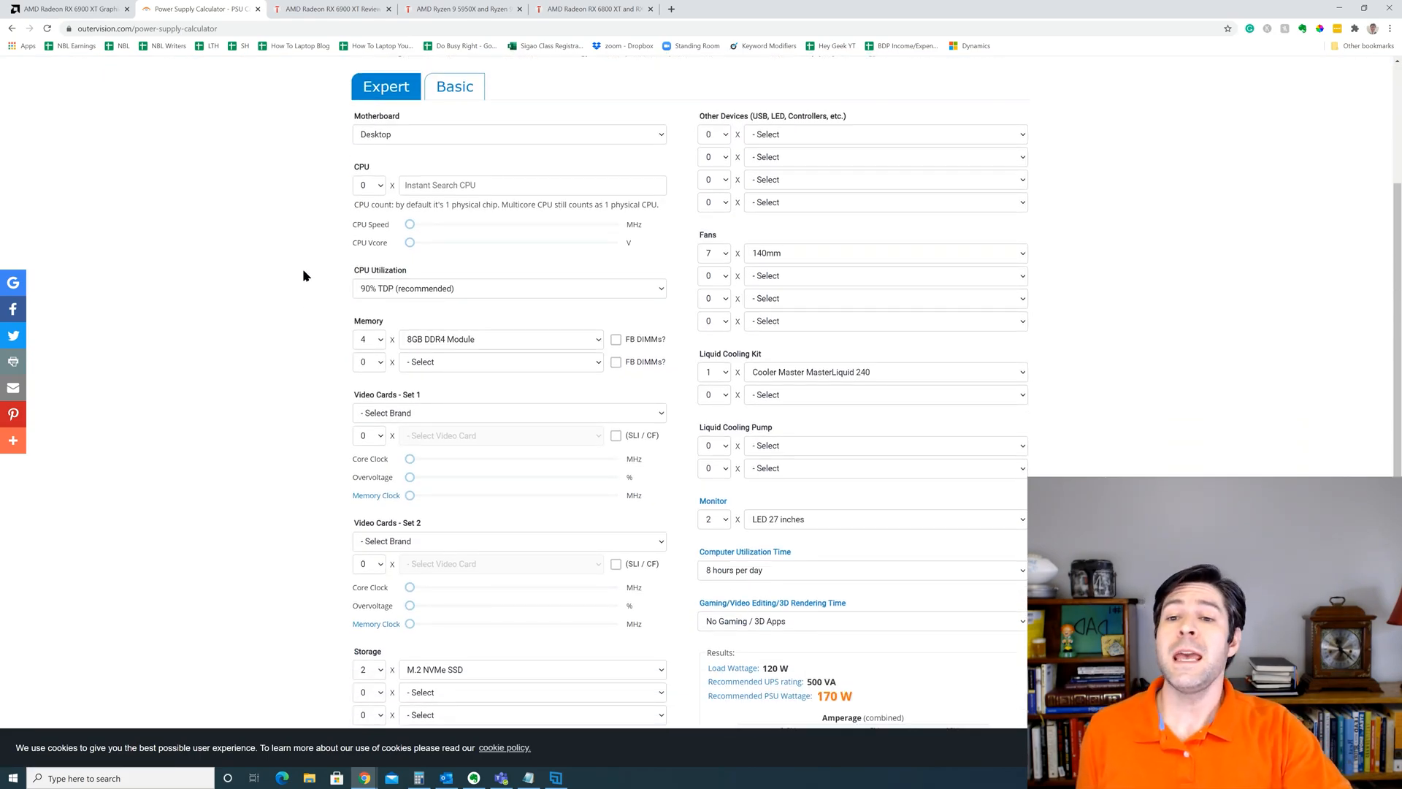
pyautogui.moveTo(301, 328)
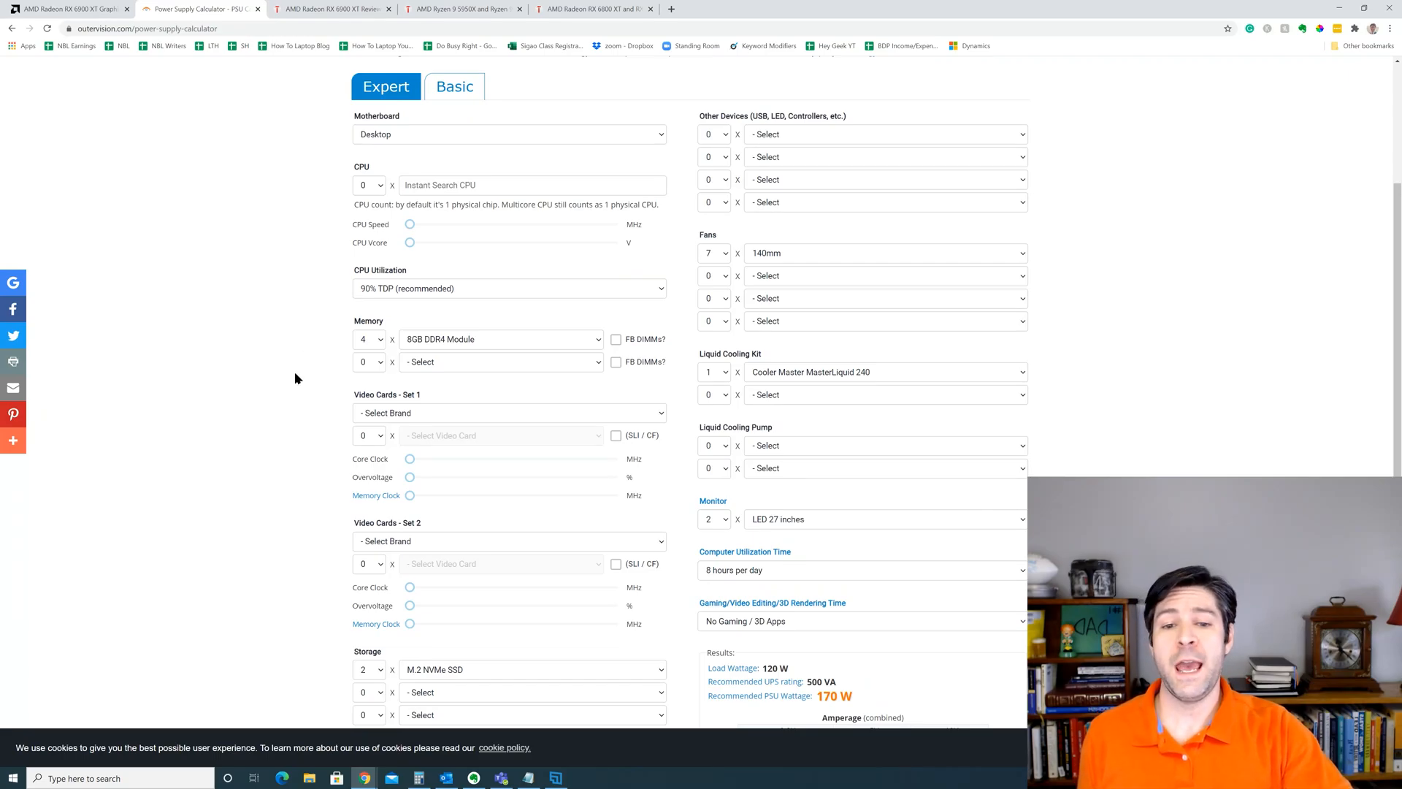
pyautogui.scroll(-3)
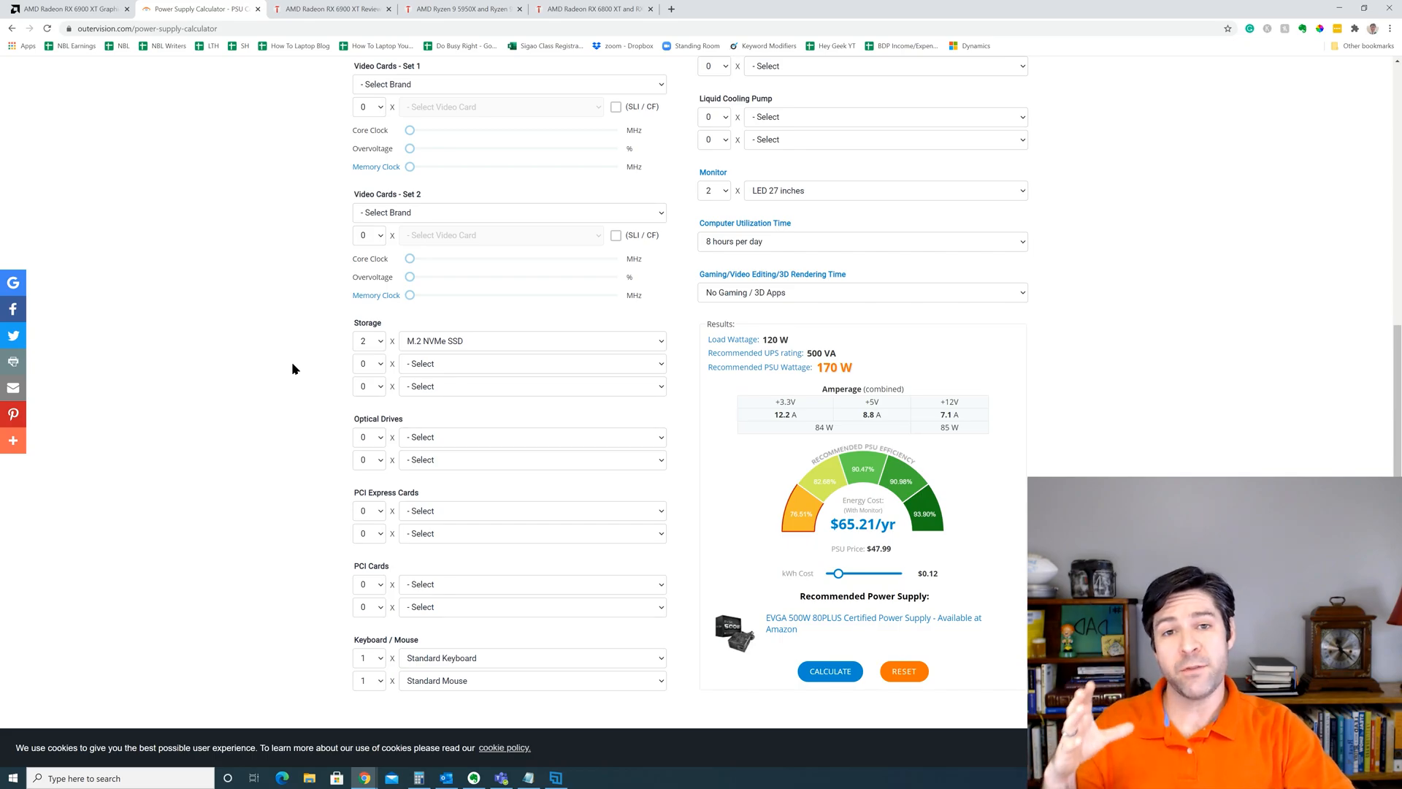
pyautogui.scroll(3)
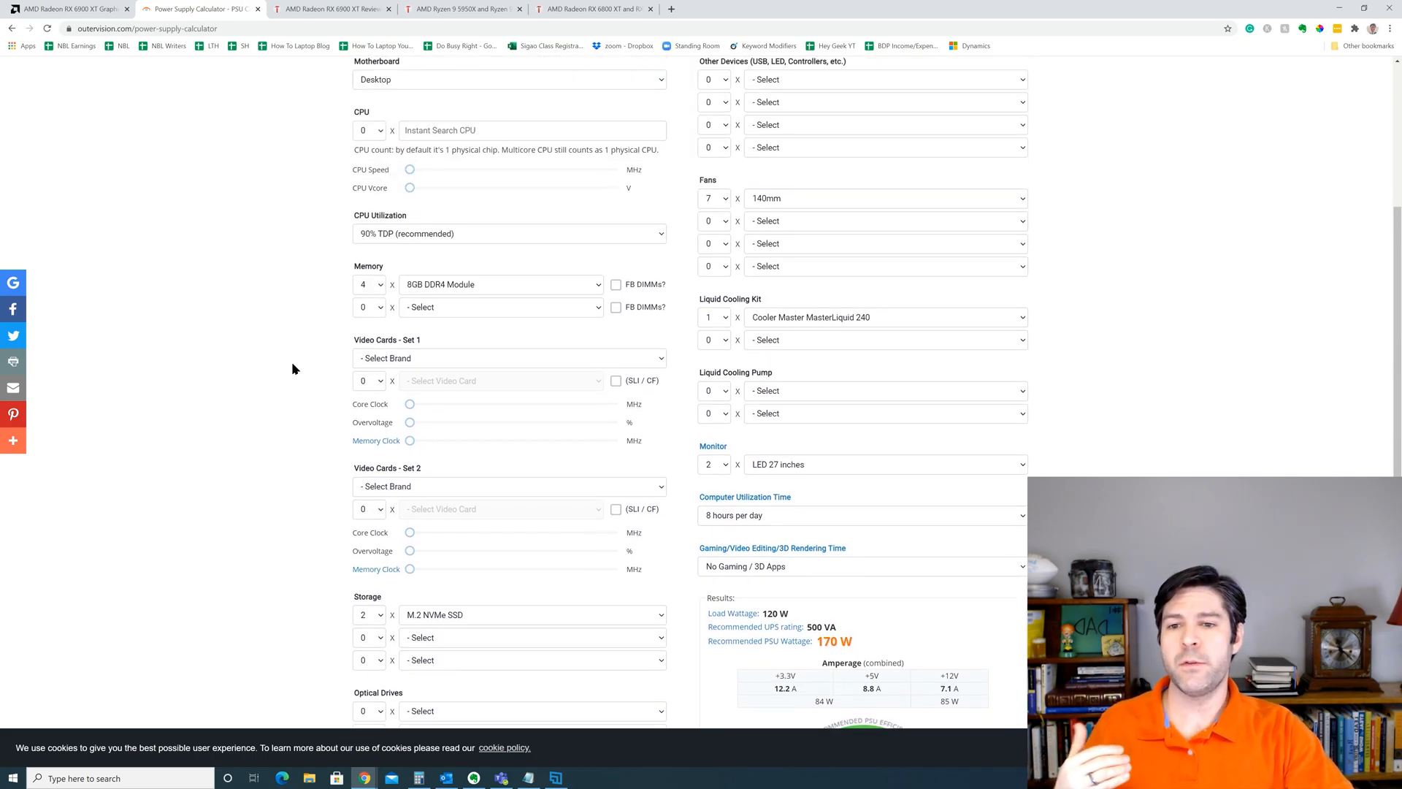
pyautogui.scroll(-3)
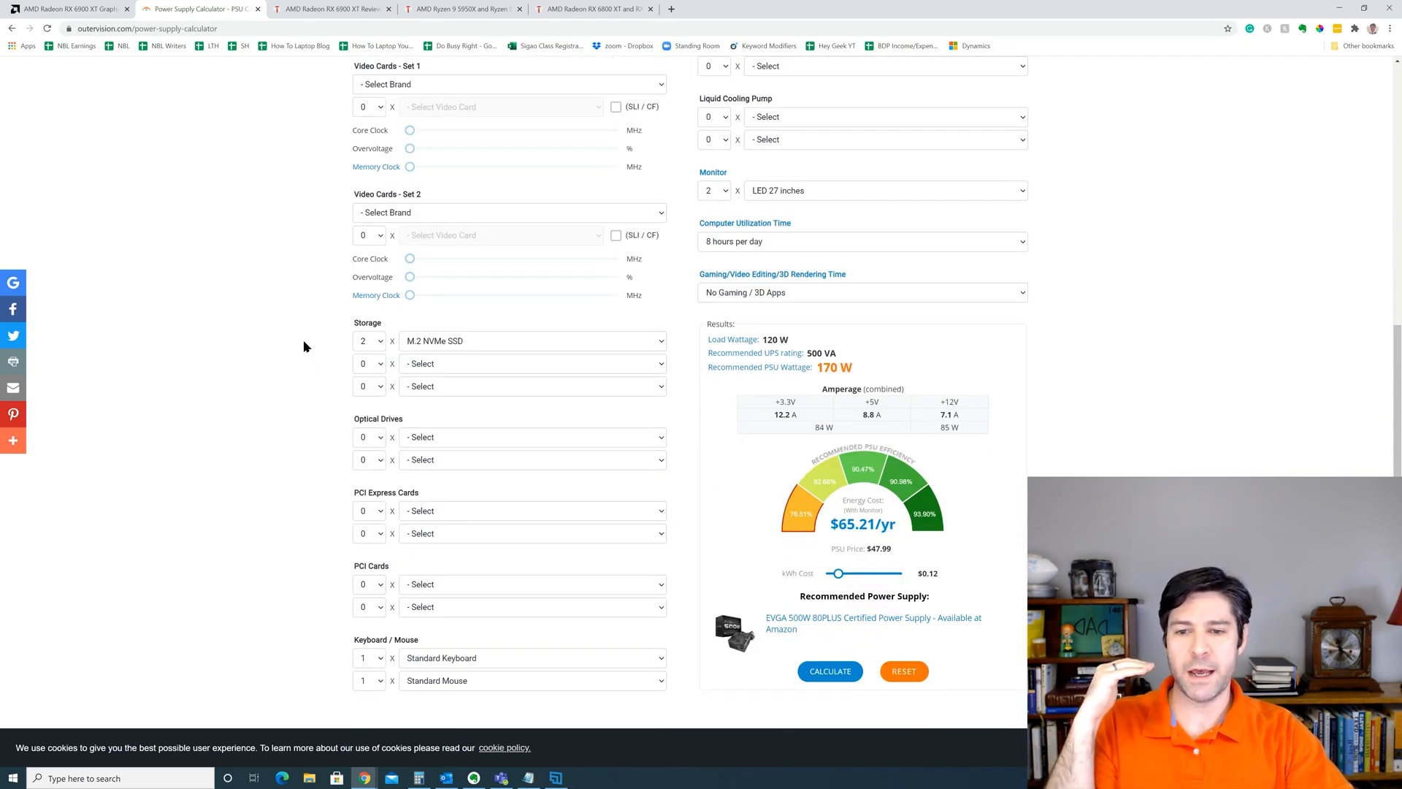
pyautogui.scroll(-3)
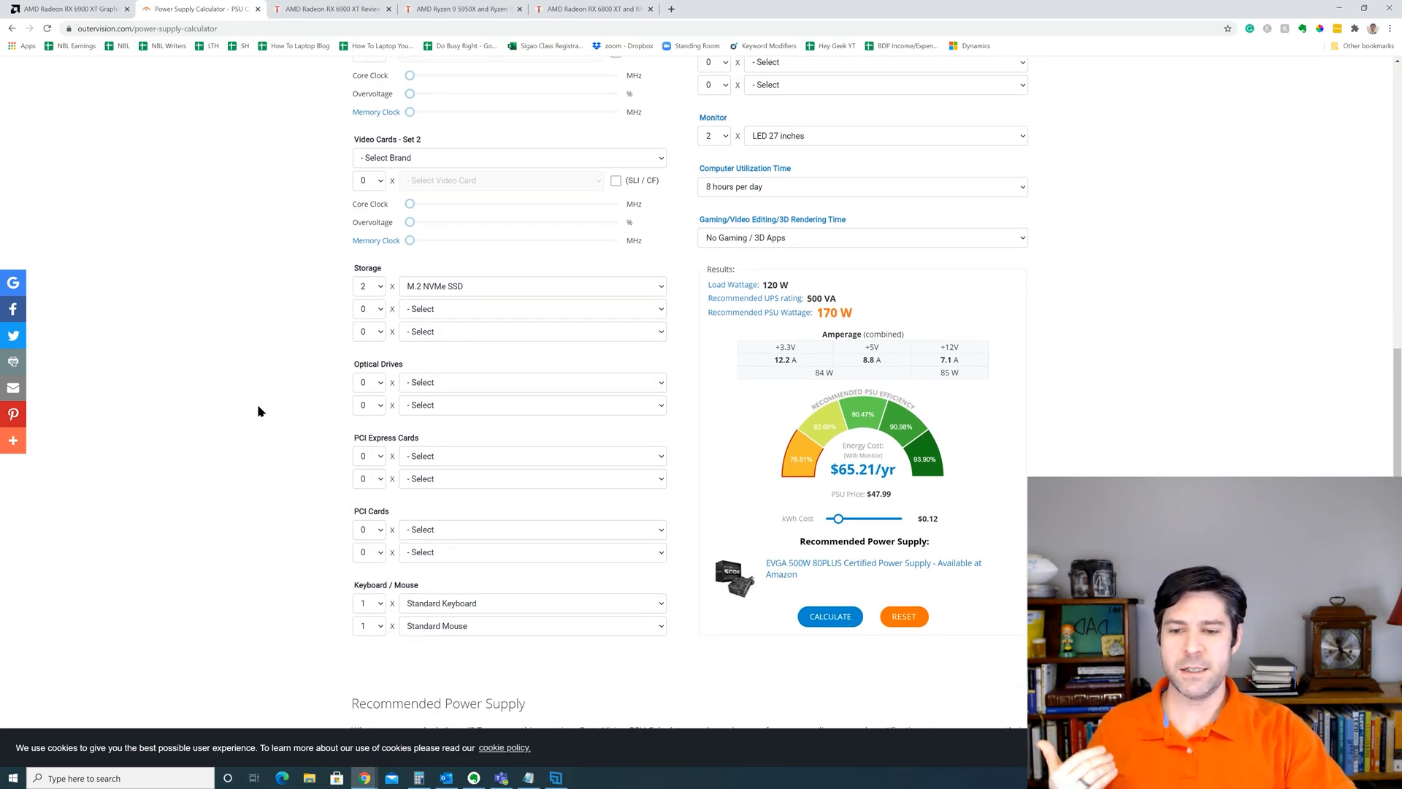
pyautogui.scroll(3)
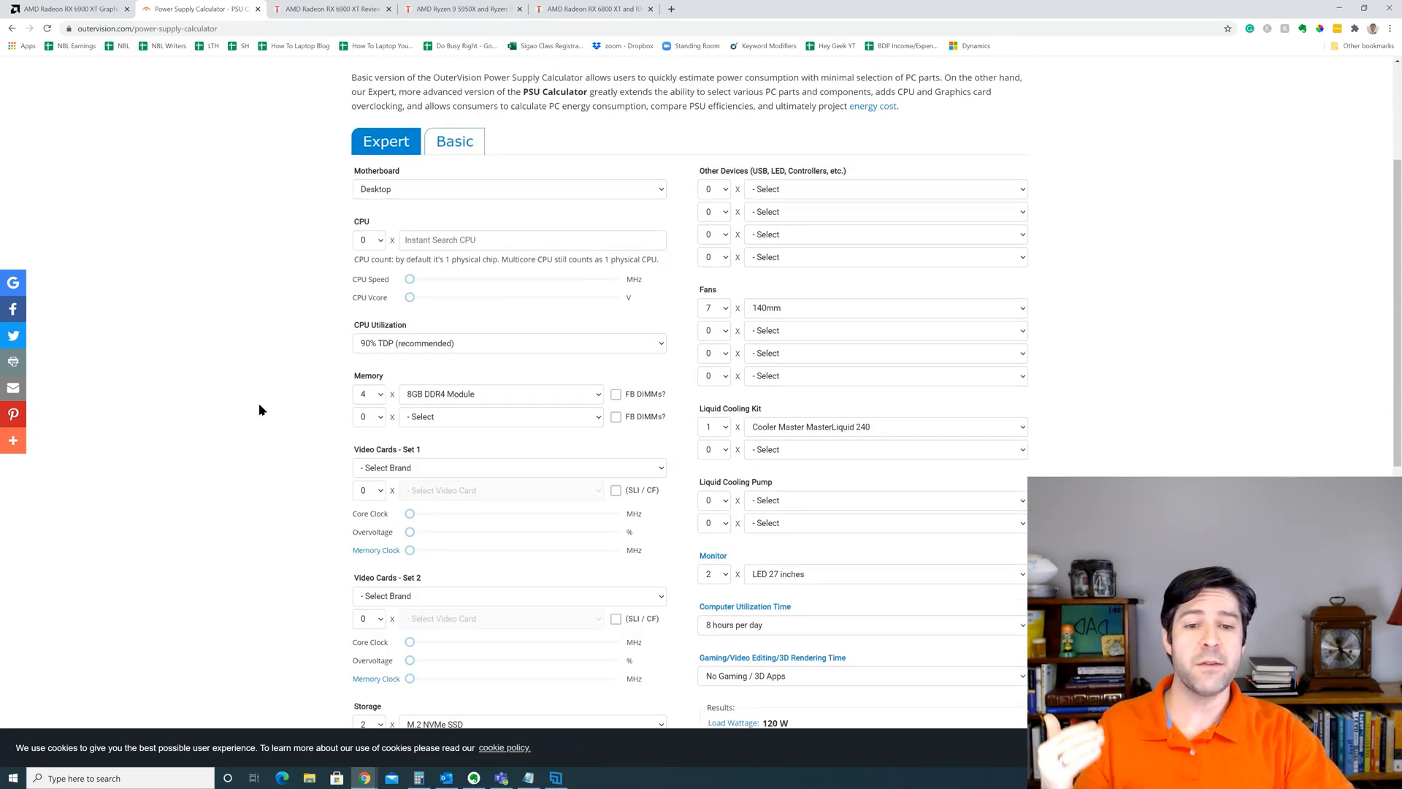
pyautogui.scroll(-3)
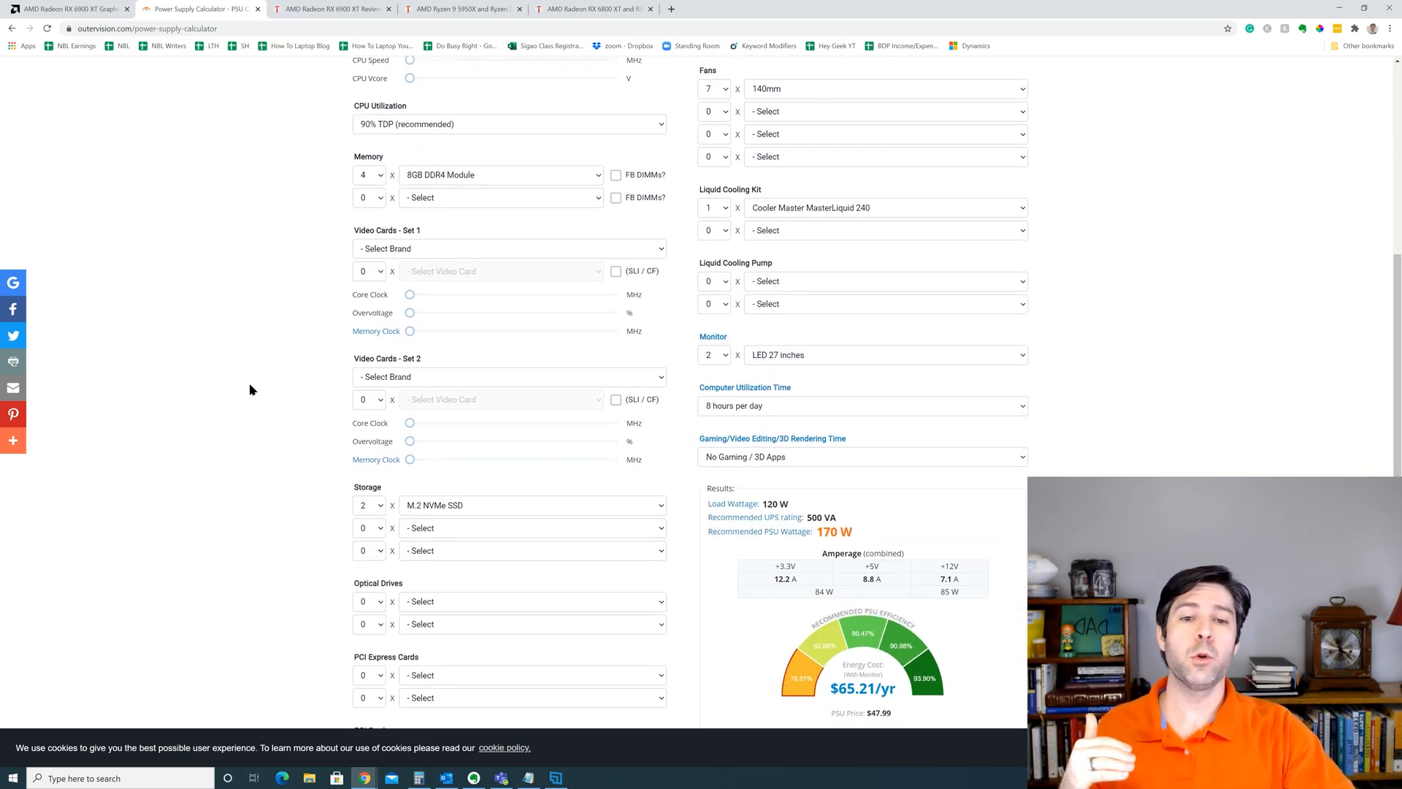
pyautogui.moveTo(248, 380)
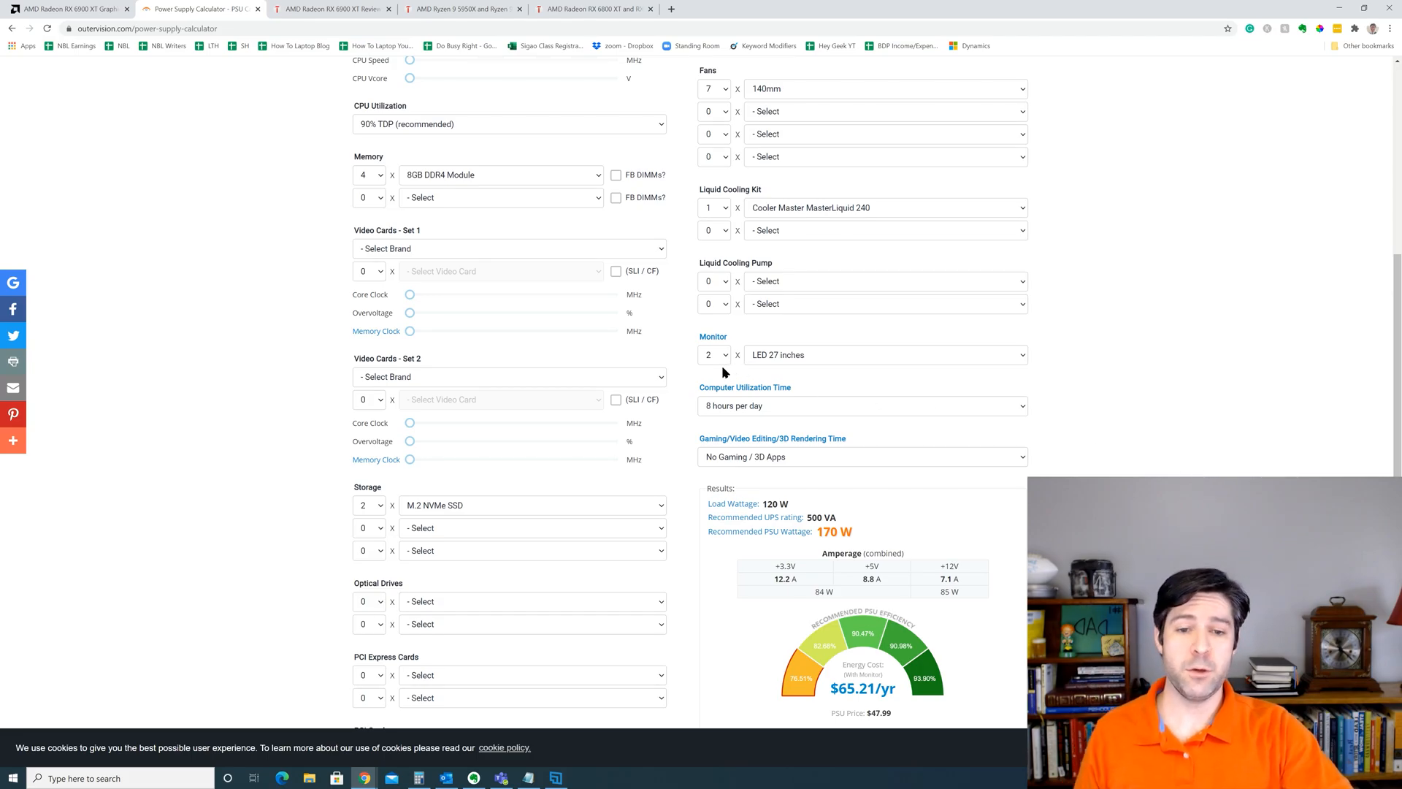
pyautogui.scroll(-3)
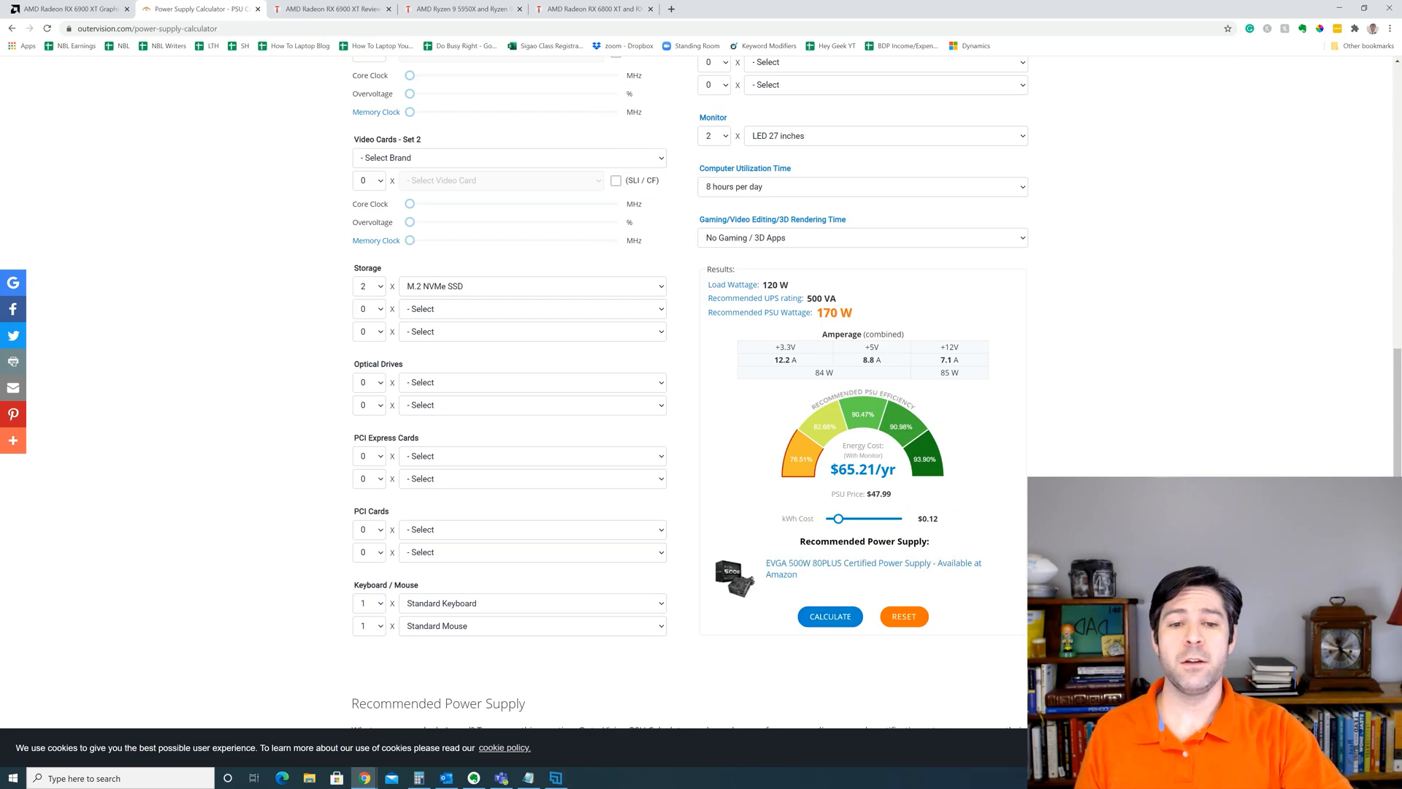
pyautogui.moveTo(1104, 467)
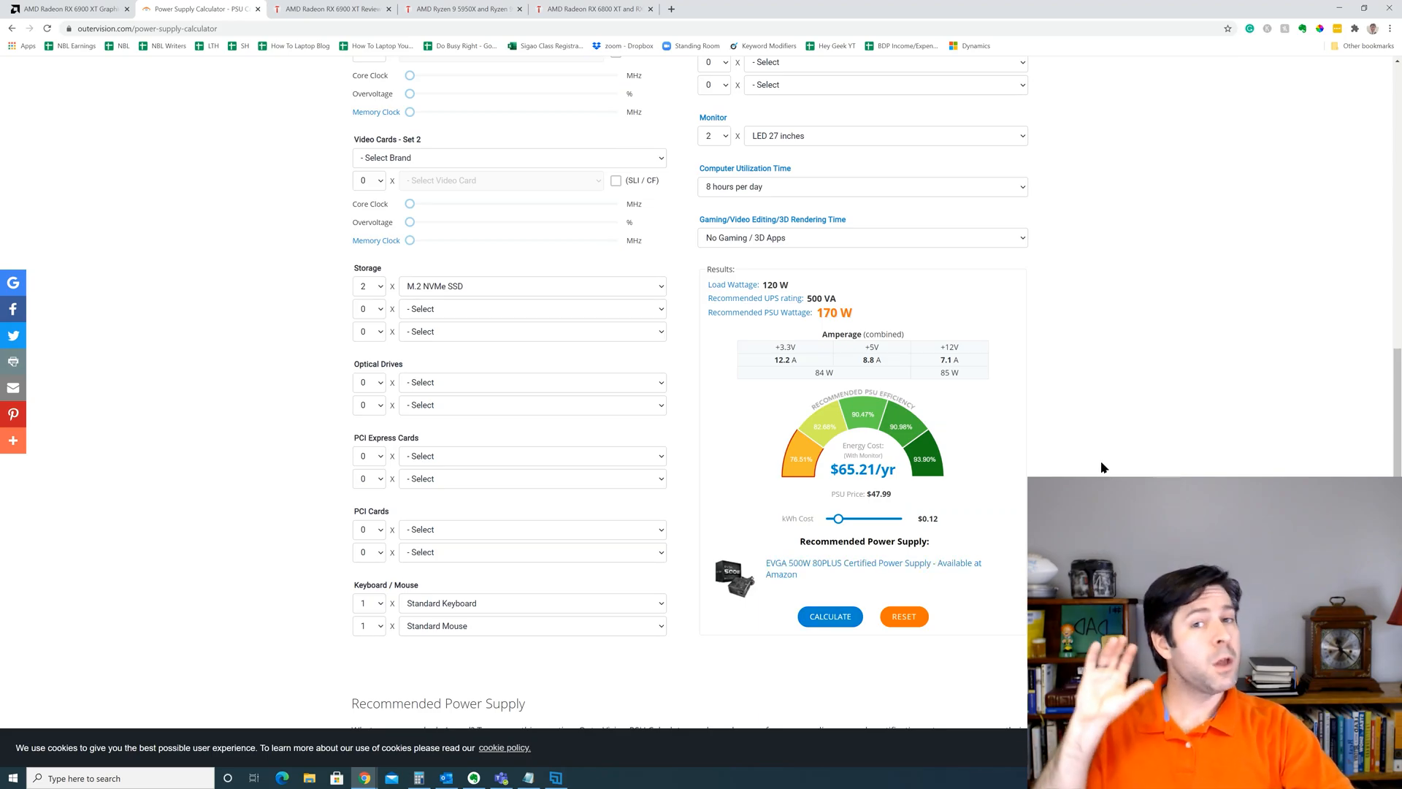
pyautogui.moveTo(1065, 439)
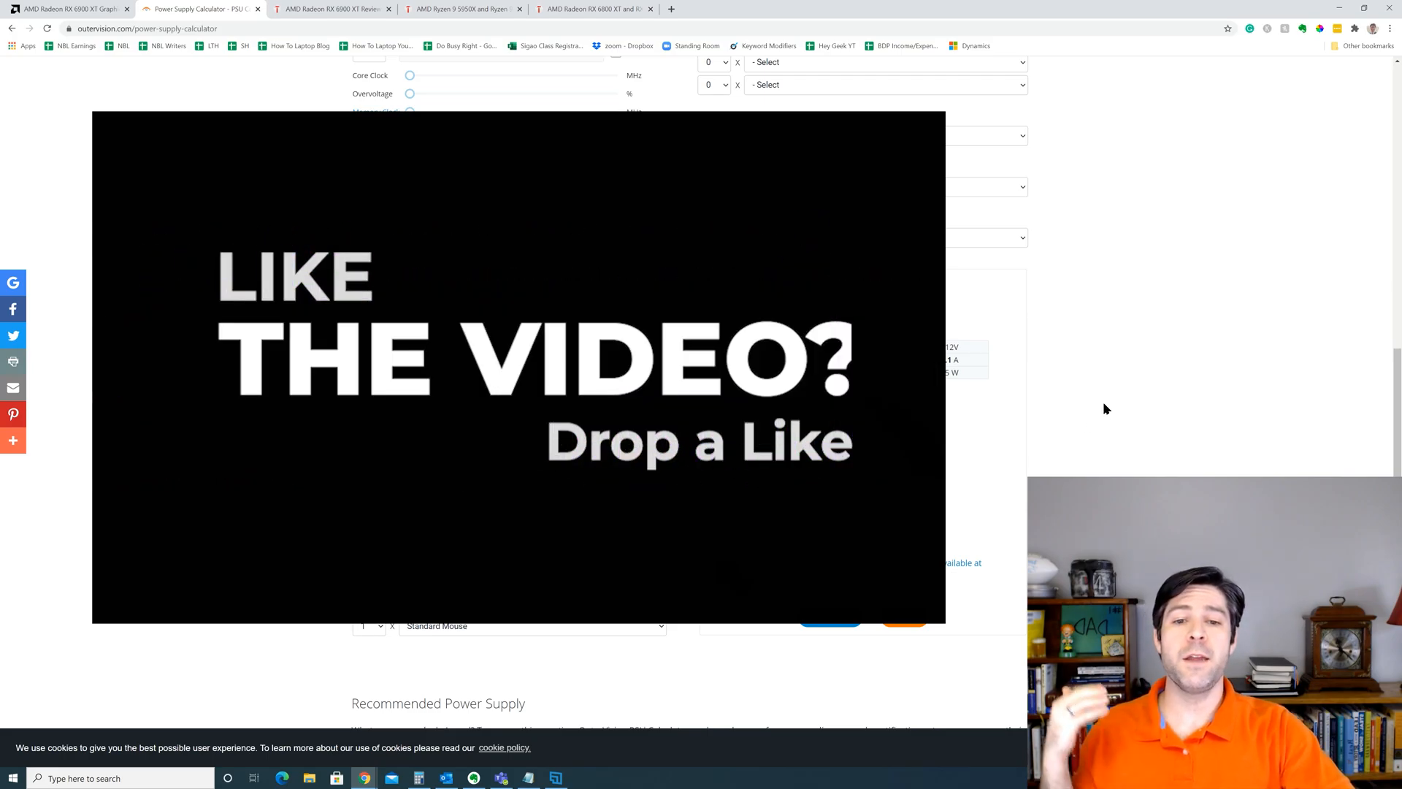
pyautogui.moveTo(460, 476)
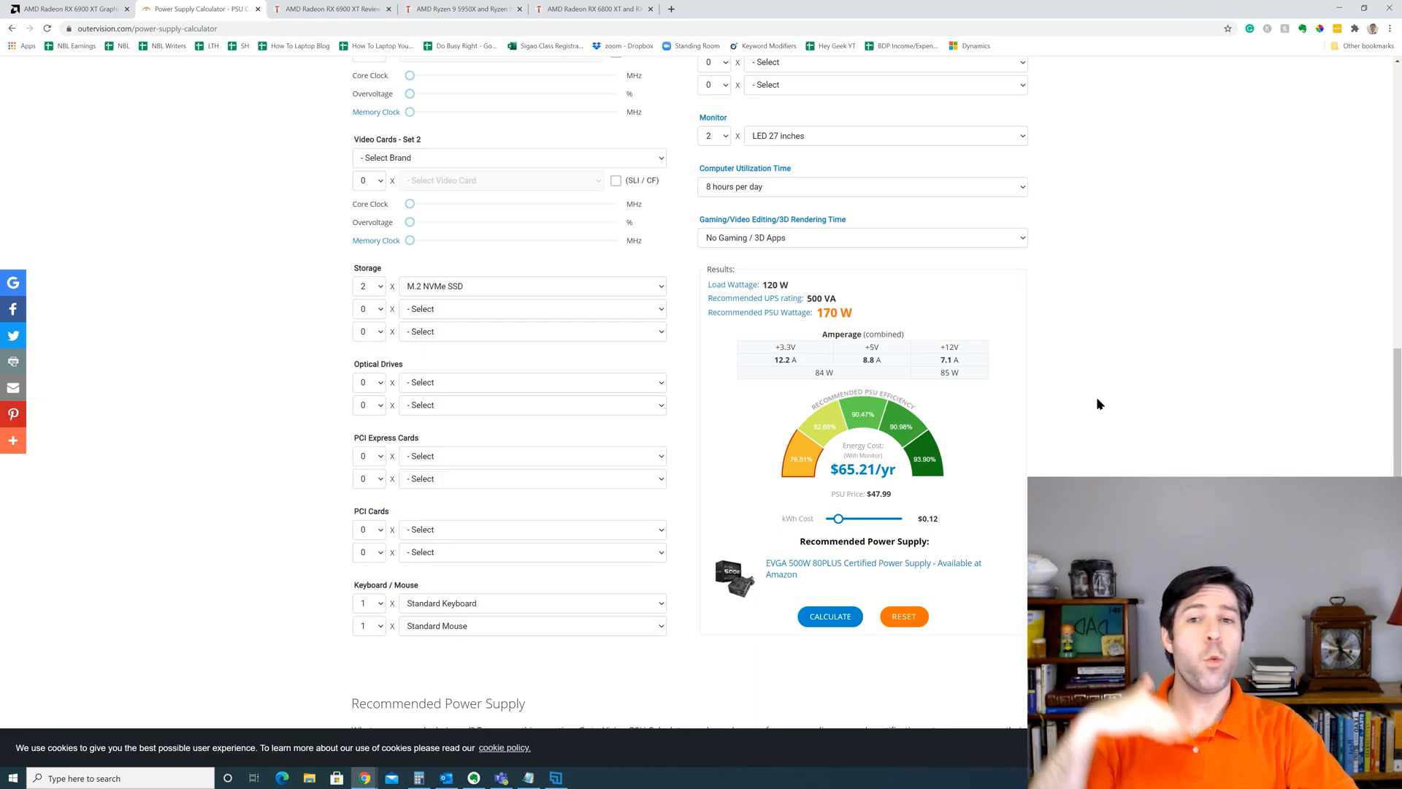
pyautogui.moveTo(1085, 403)
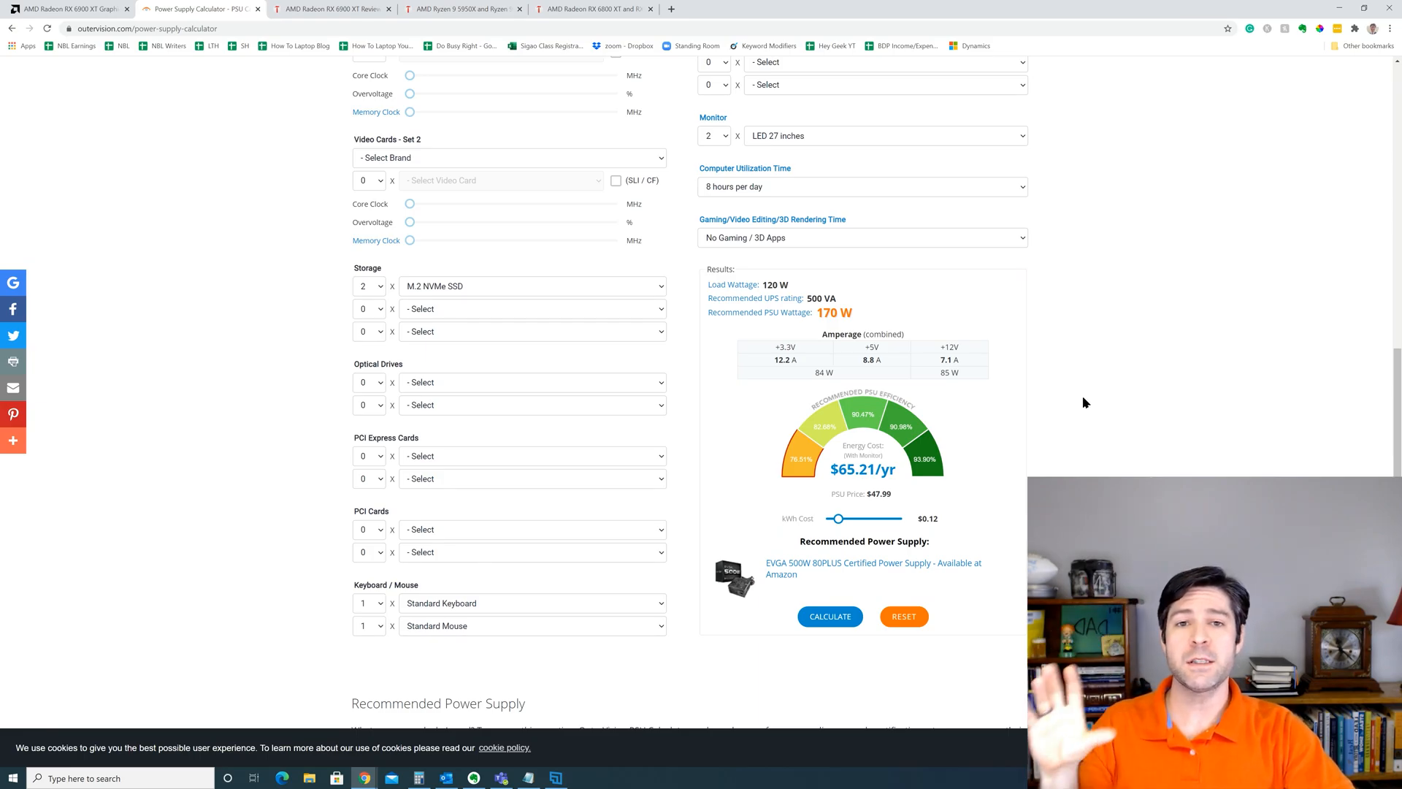
pyautogui.moveTo(1075, 388)
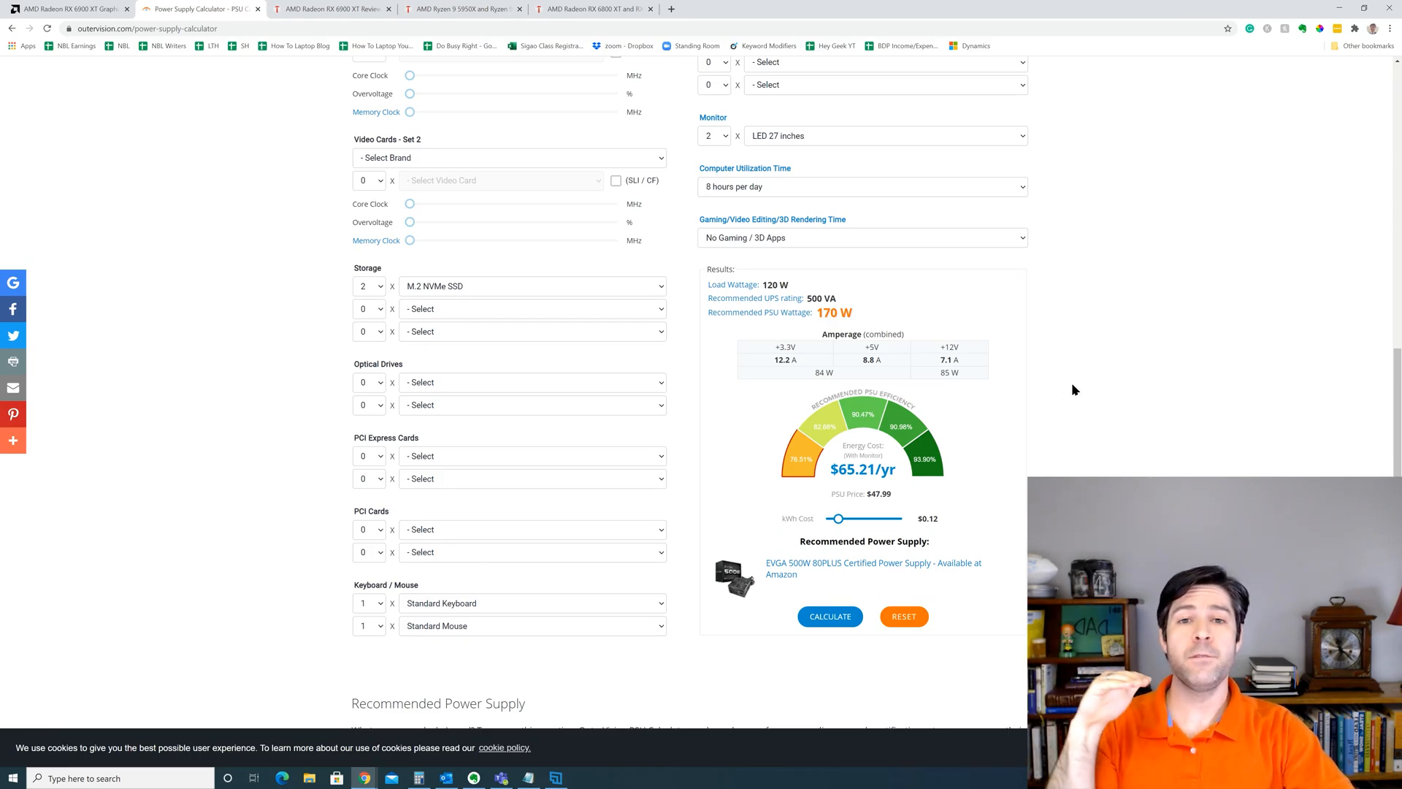
pyautogui.moveTo(1097, 356)
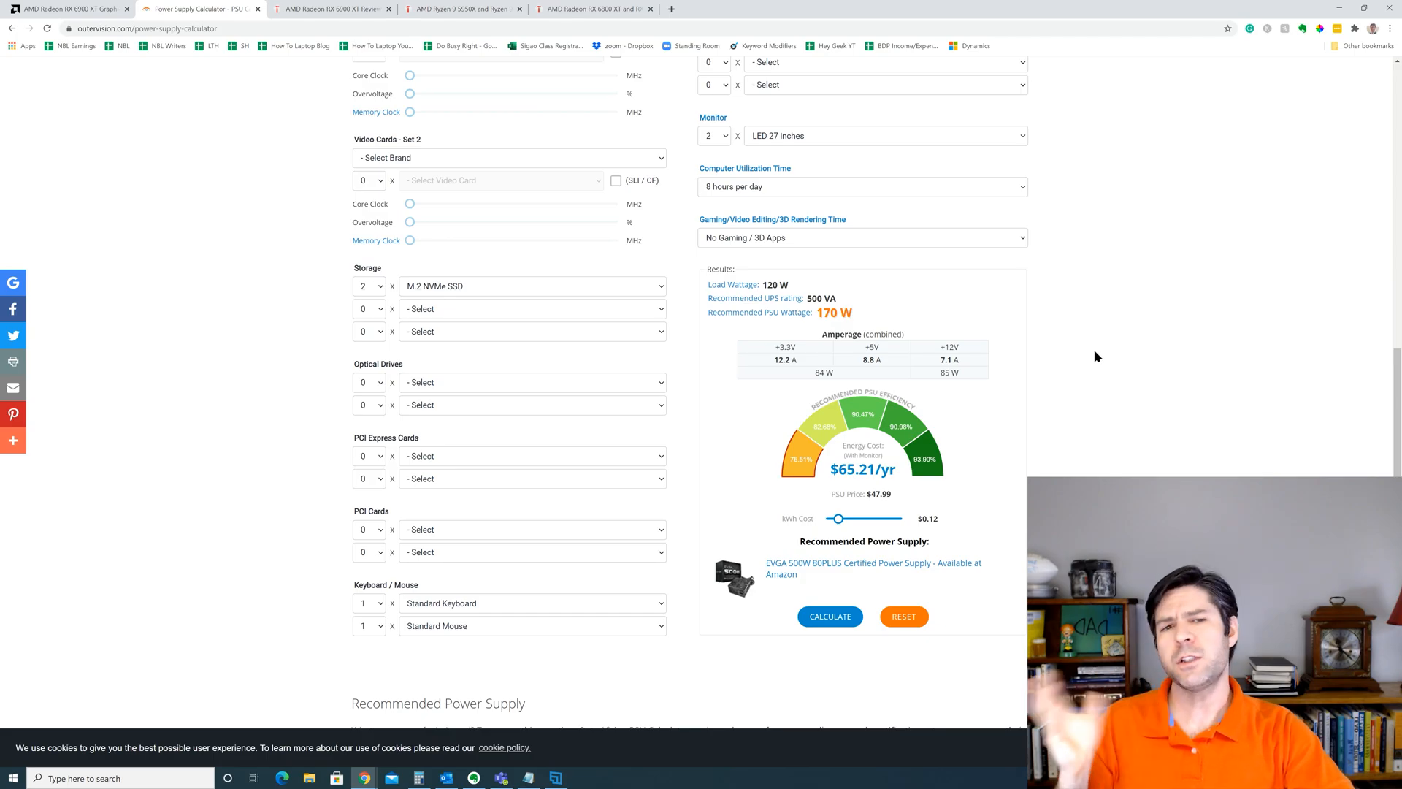
pyautogui.scroll(3)
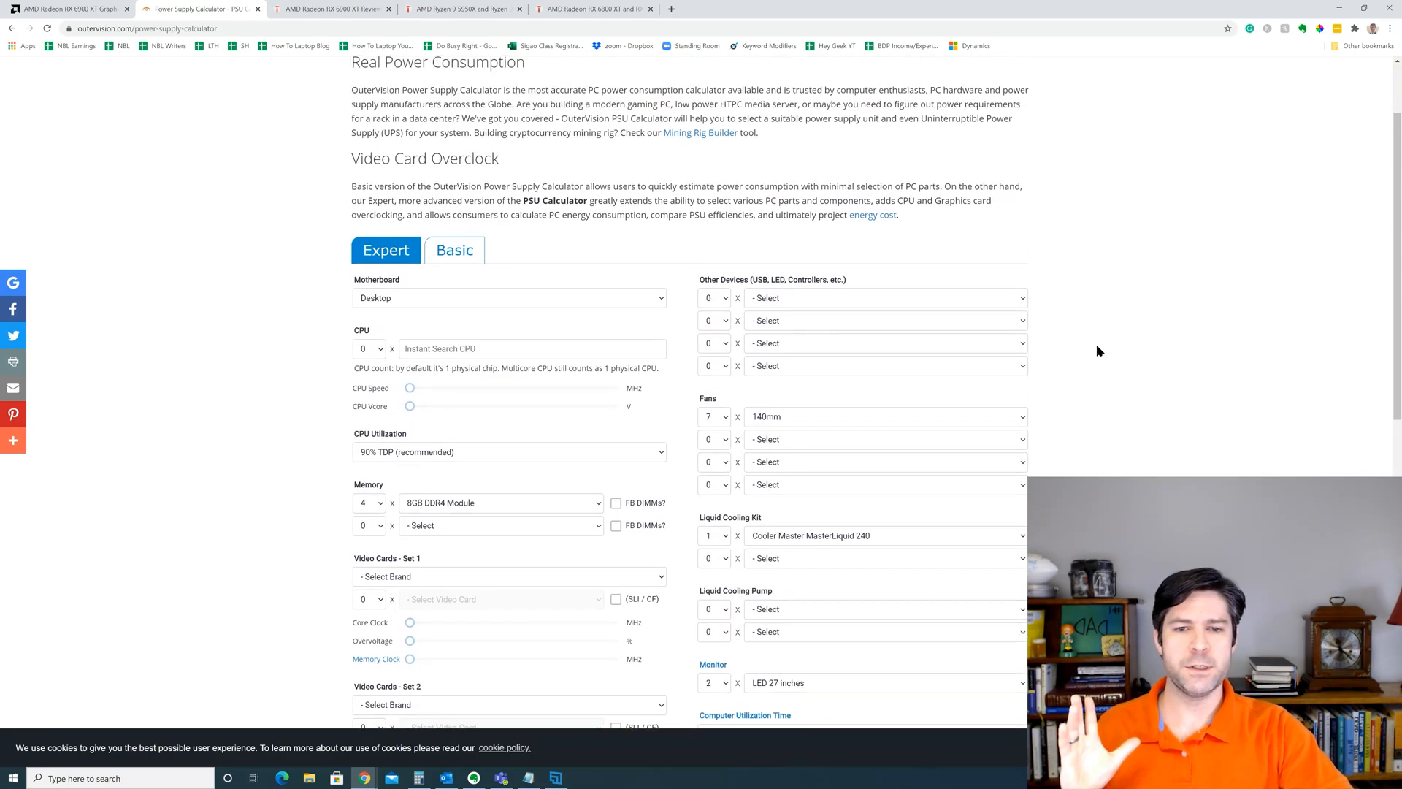
pyautogui.scroll(-3)
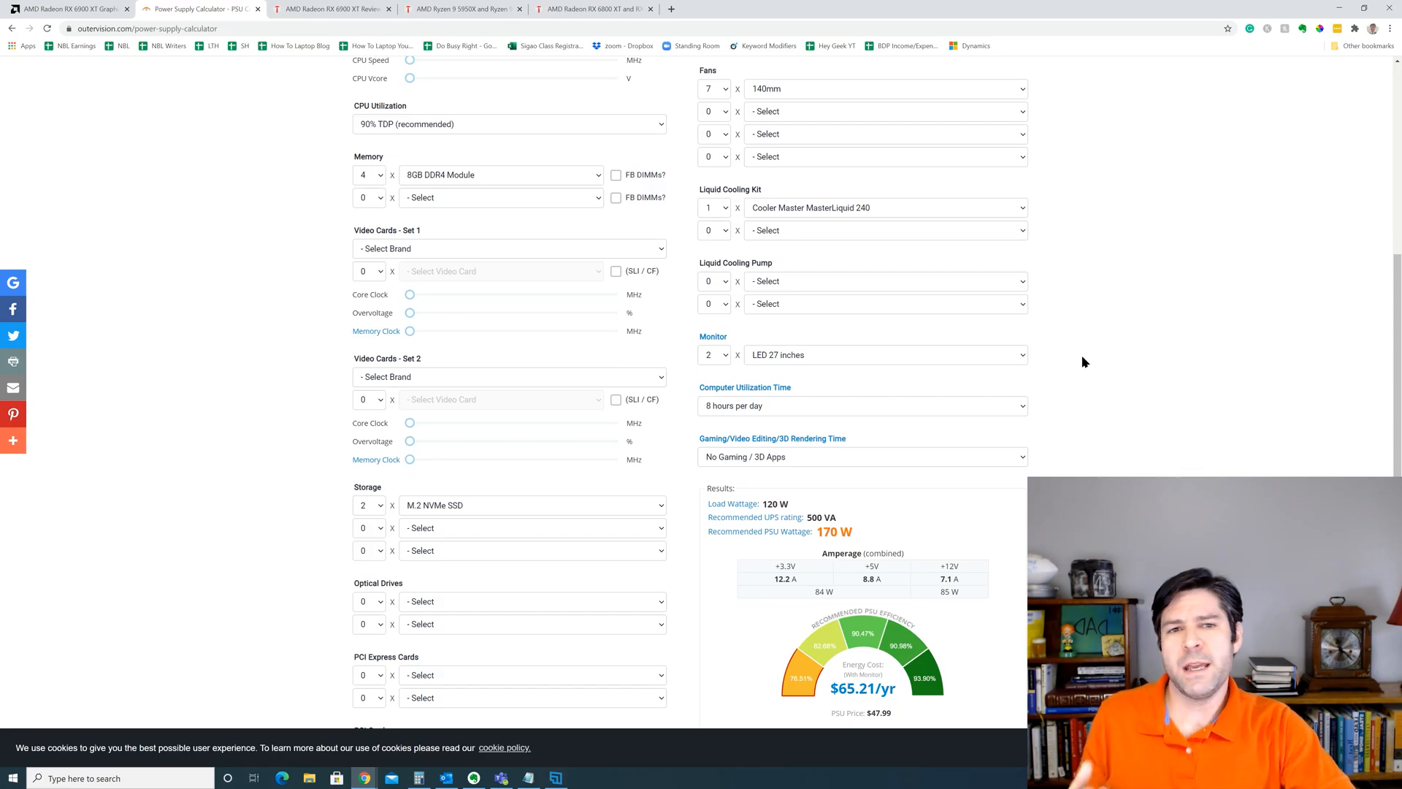
pyautogui.scroll(3)
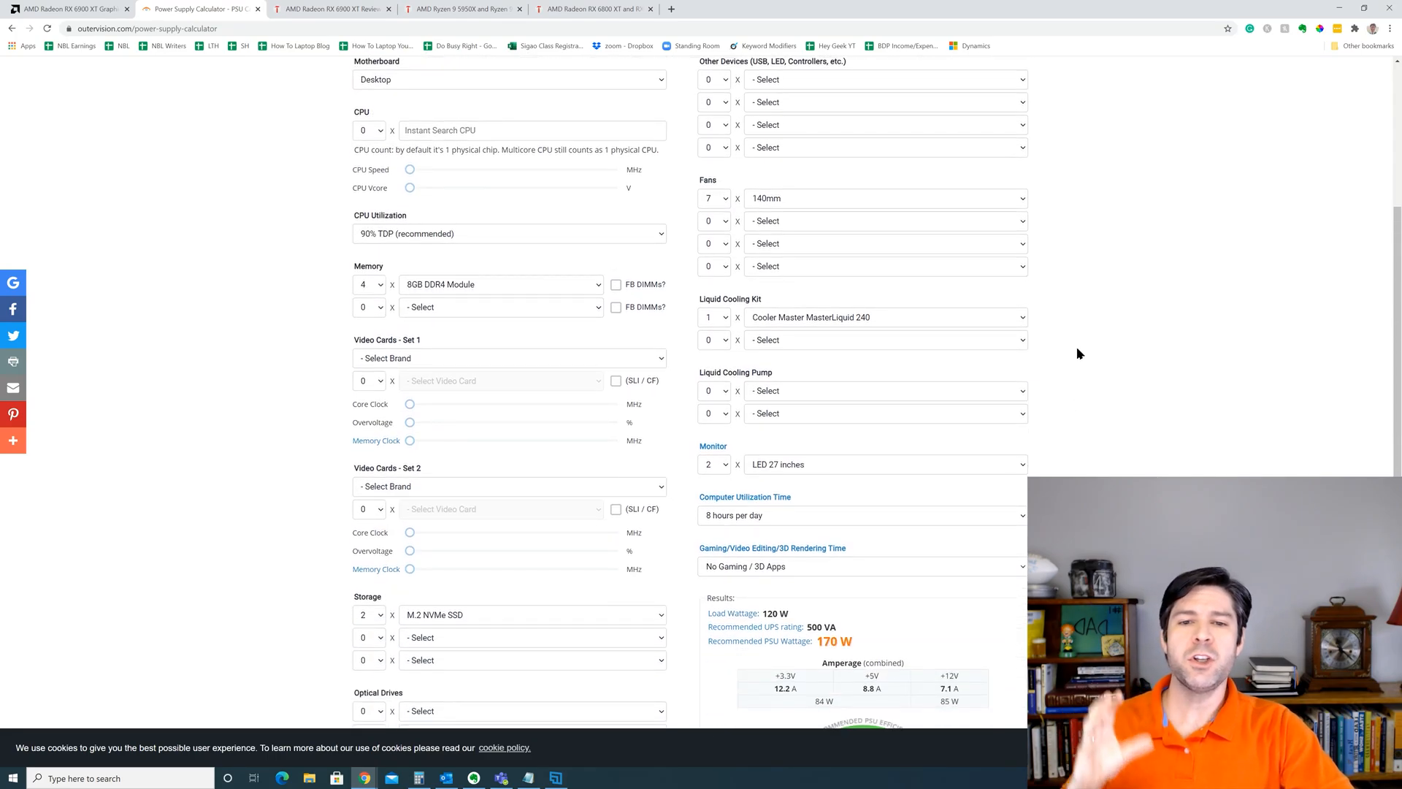
pyautogui.scroll(3)
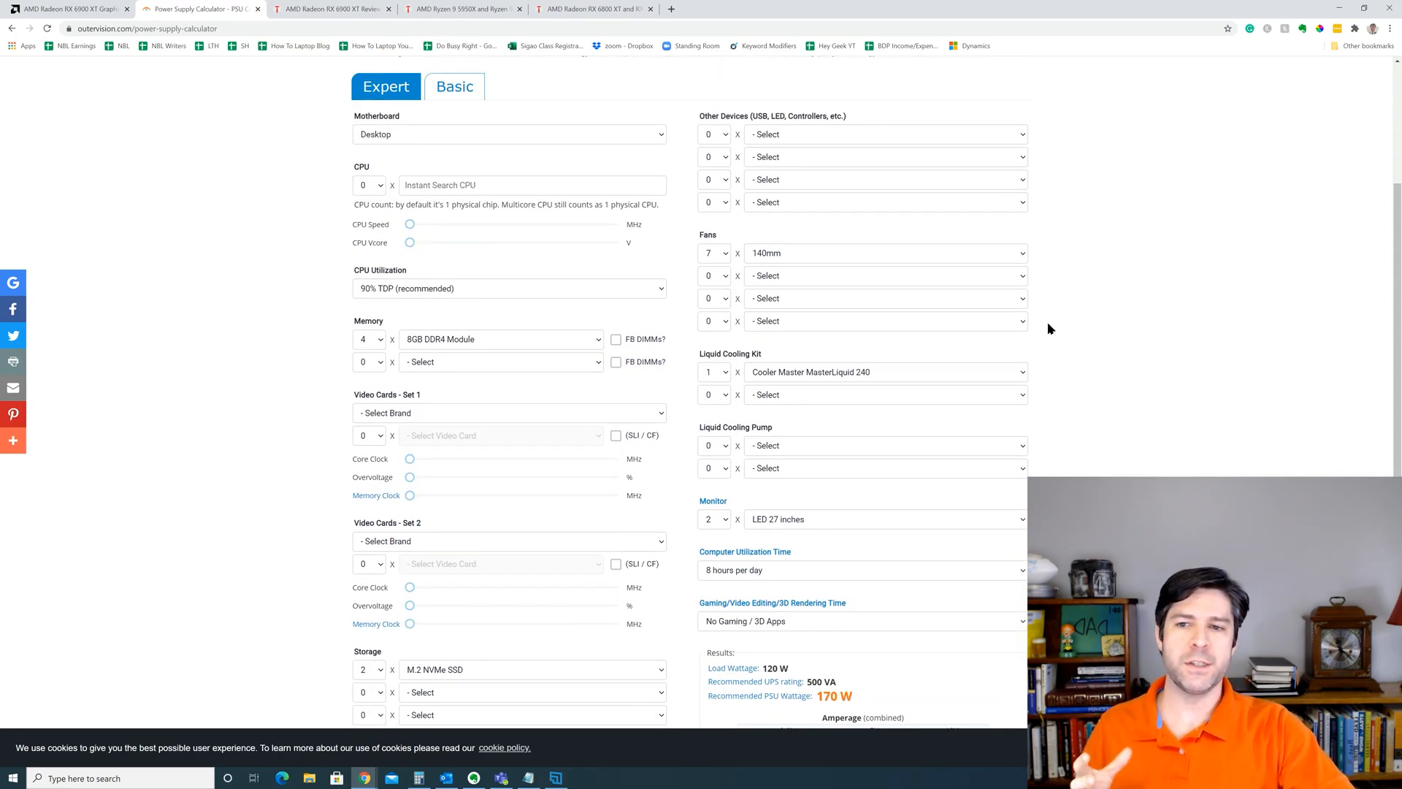
pyautogui.moveTo(688, 276)
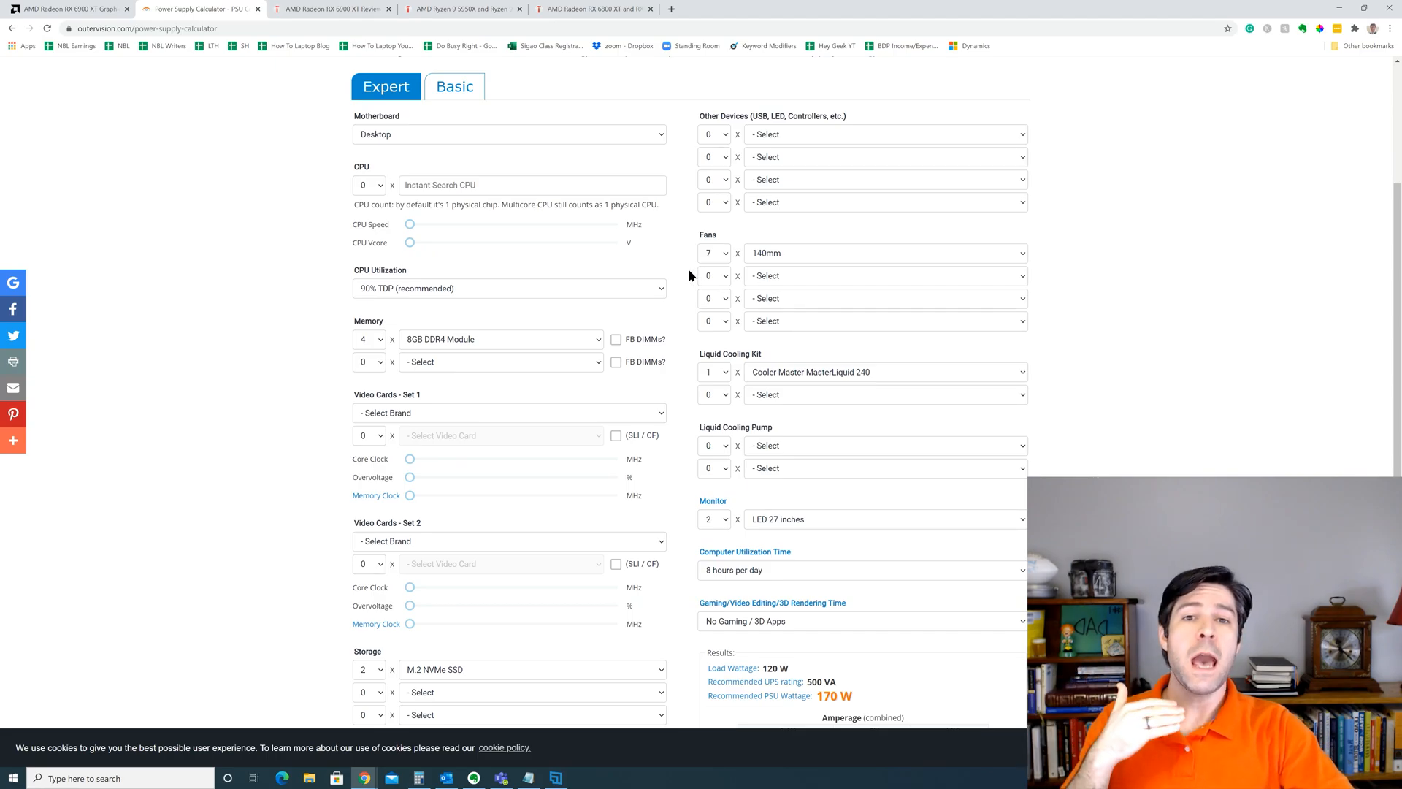
# - Search '5950' and select AMD Ryzen 9 5950X as the single CPU
pyautogui.click(368, 184)
pyautogui.write('a')
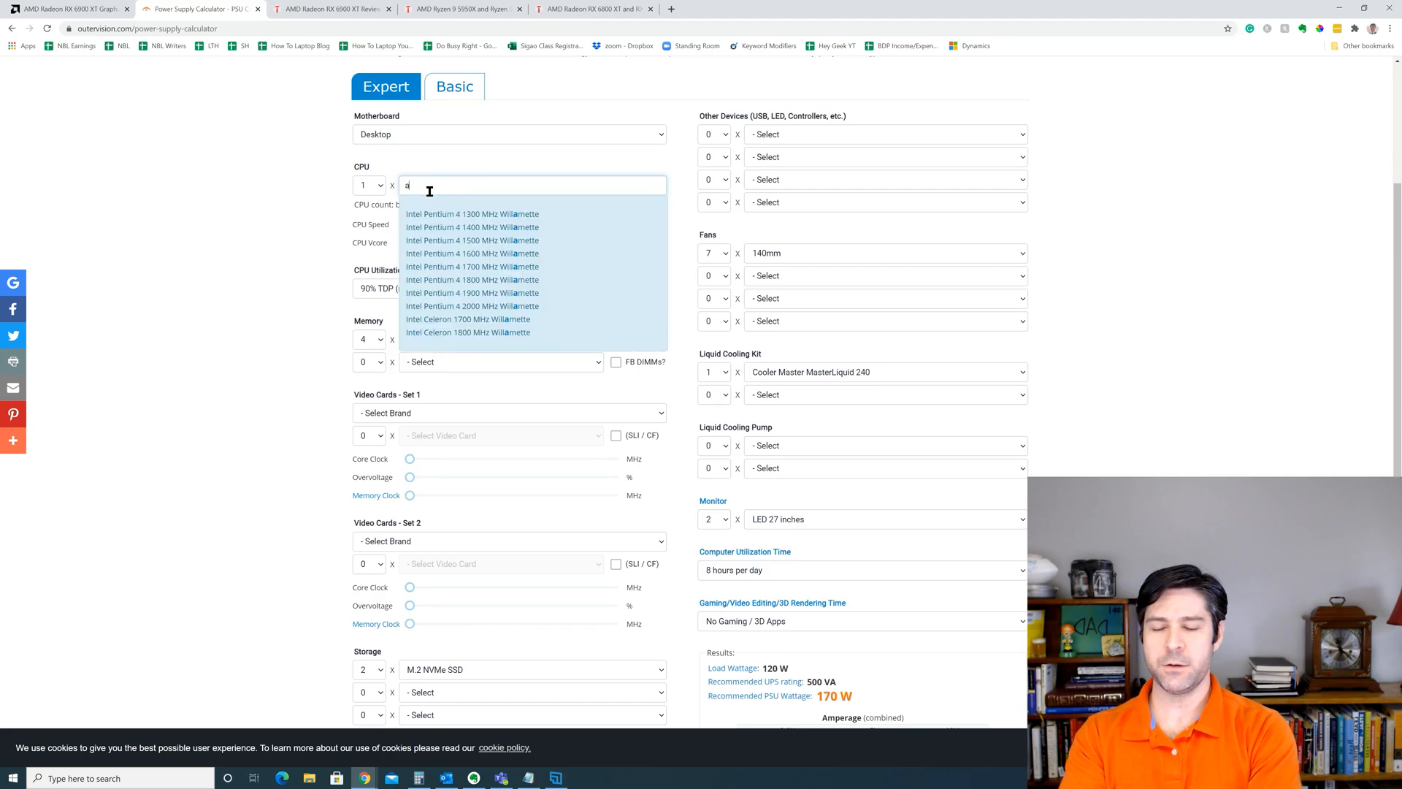
pyautogui.write('md')
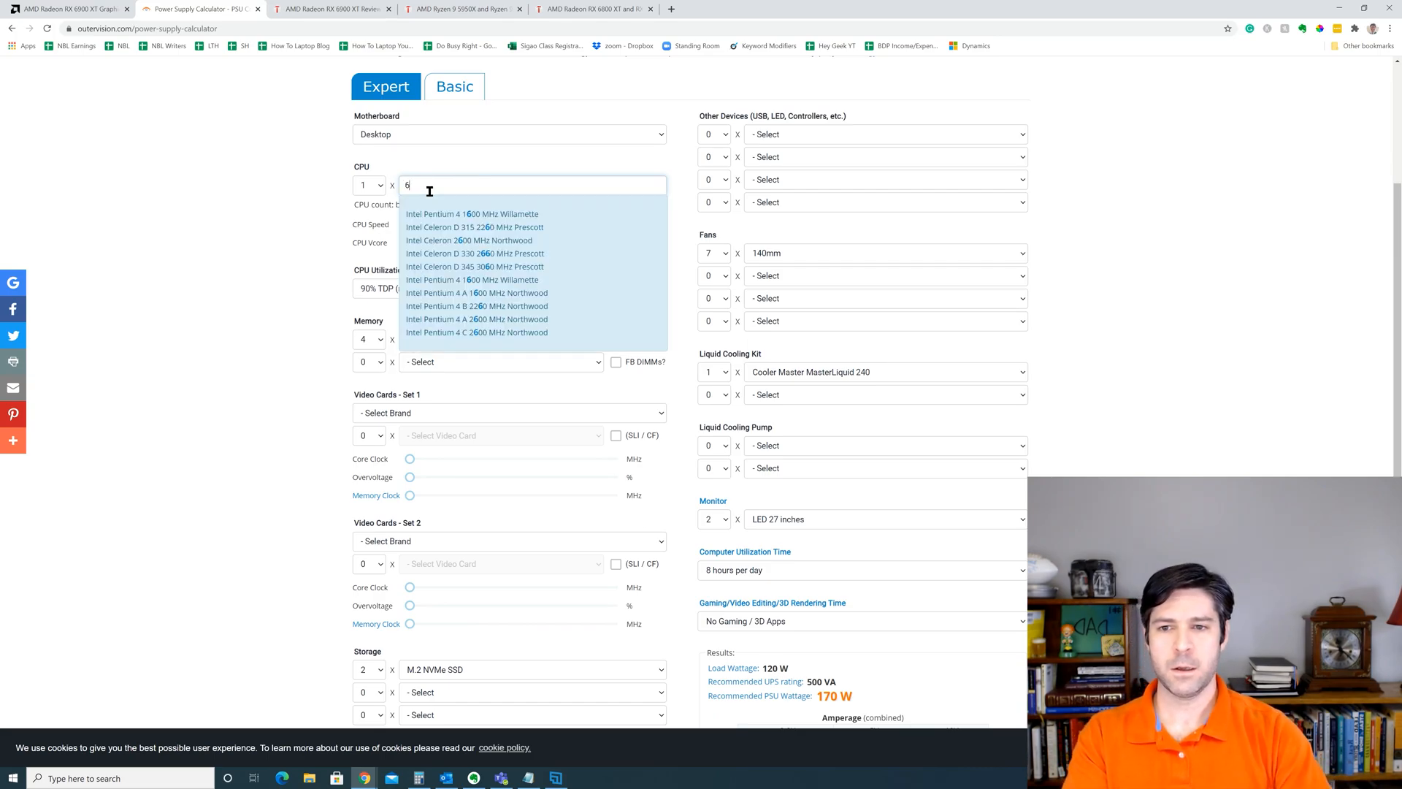
pyautogui.write('5950')
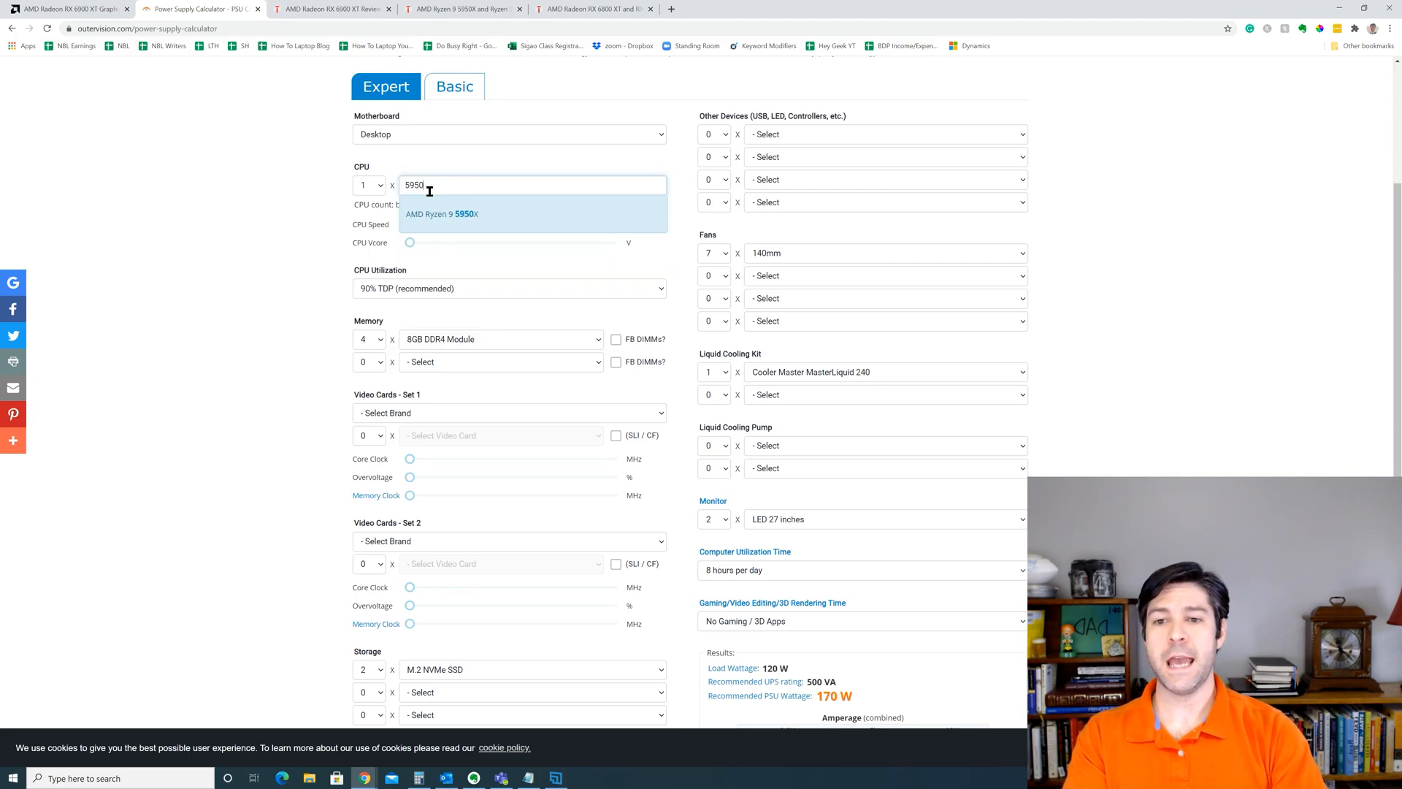
pyautogui.click(441, 213)
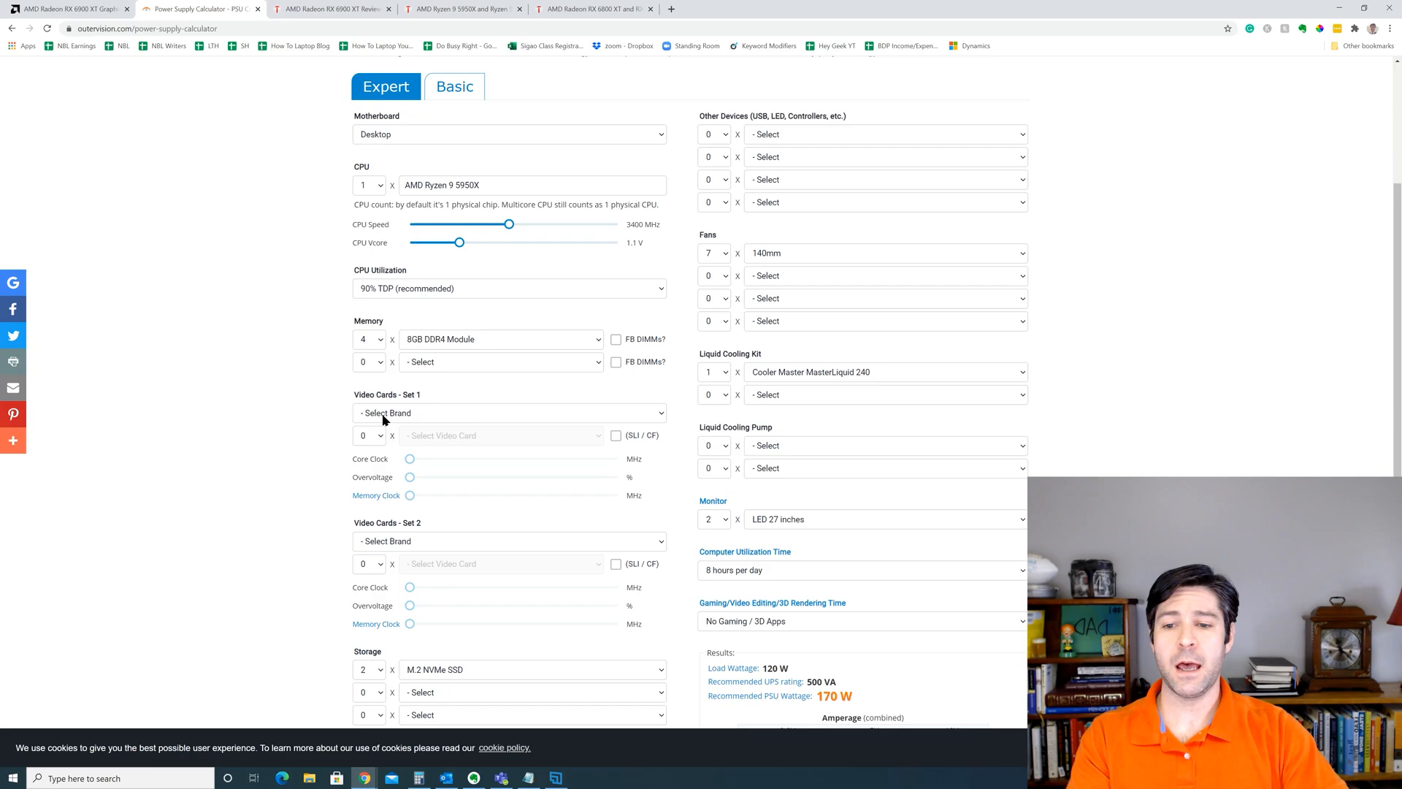
# - Choose brand AMD and the Radeon RX 6900 XT as video card set 1
pyautogui.click(501, 435)
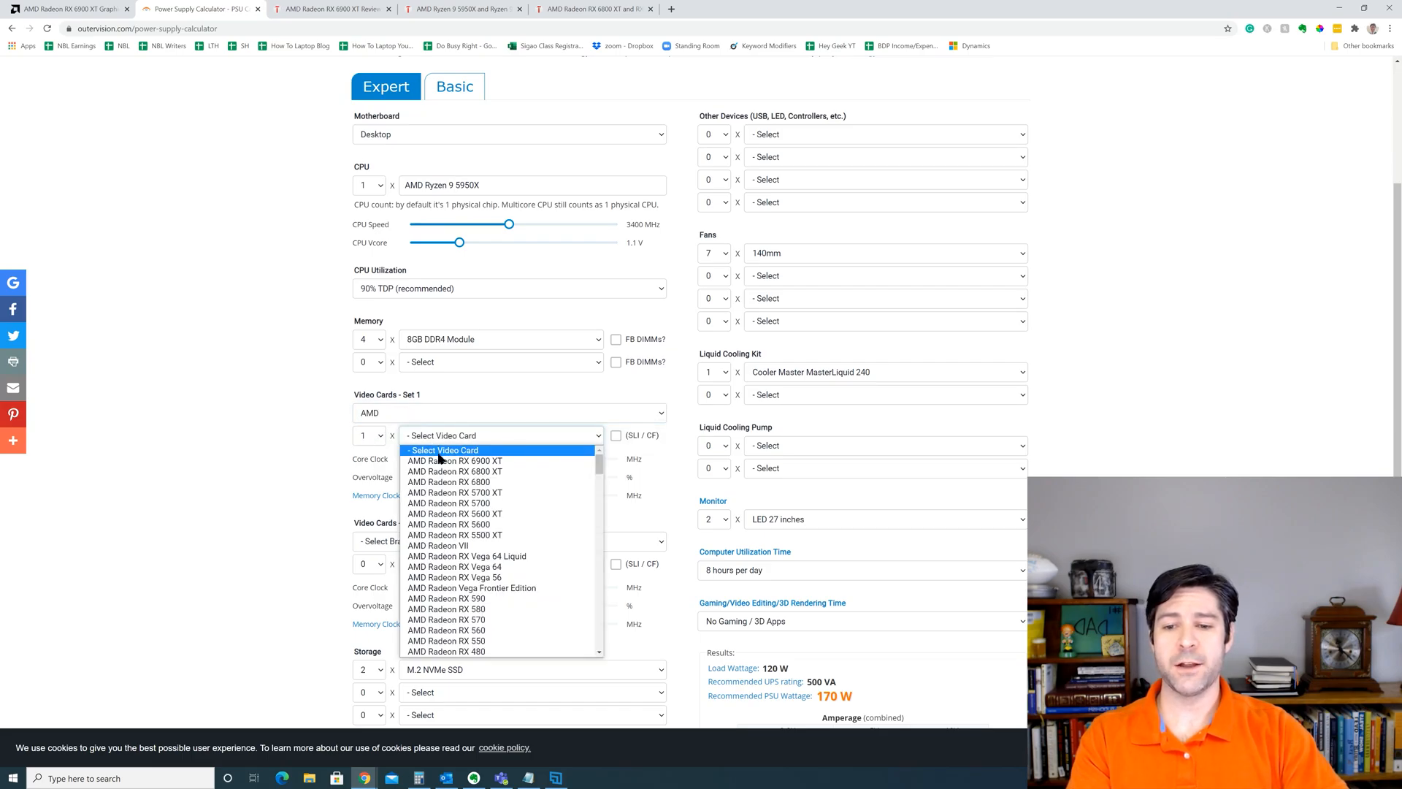
pyautogui.click(454, 460)
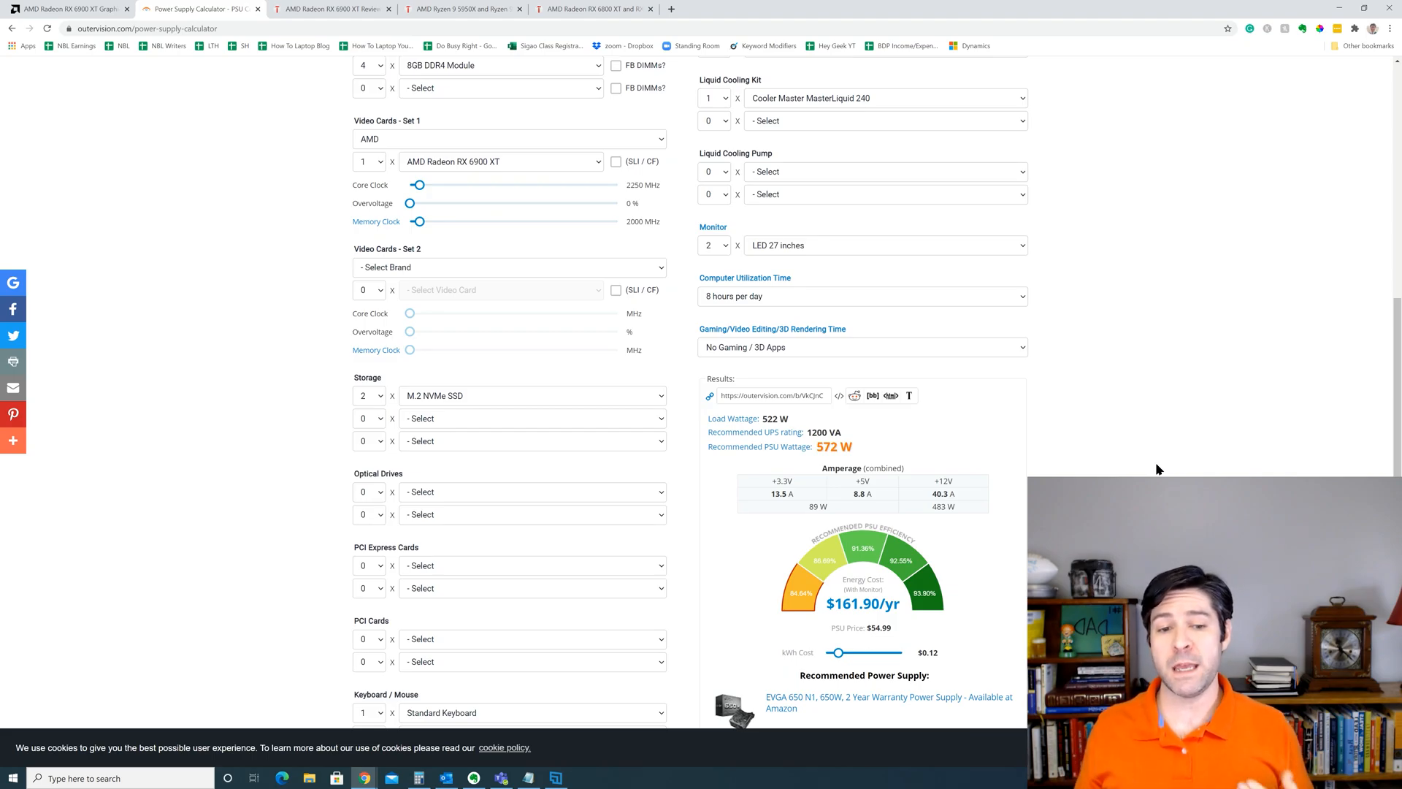
pyautogui.moveTo(306, 260)
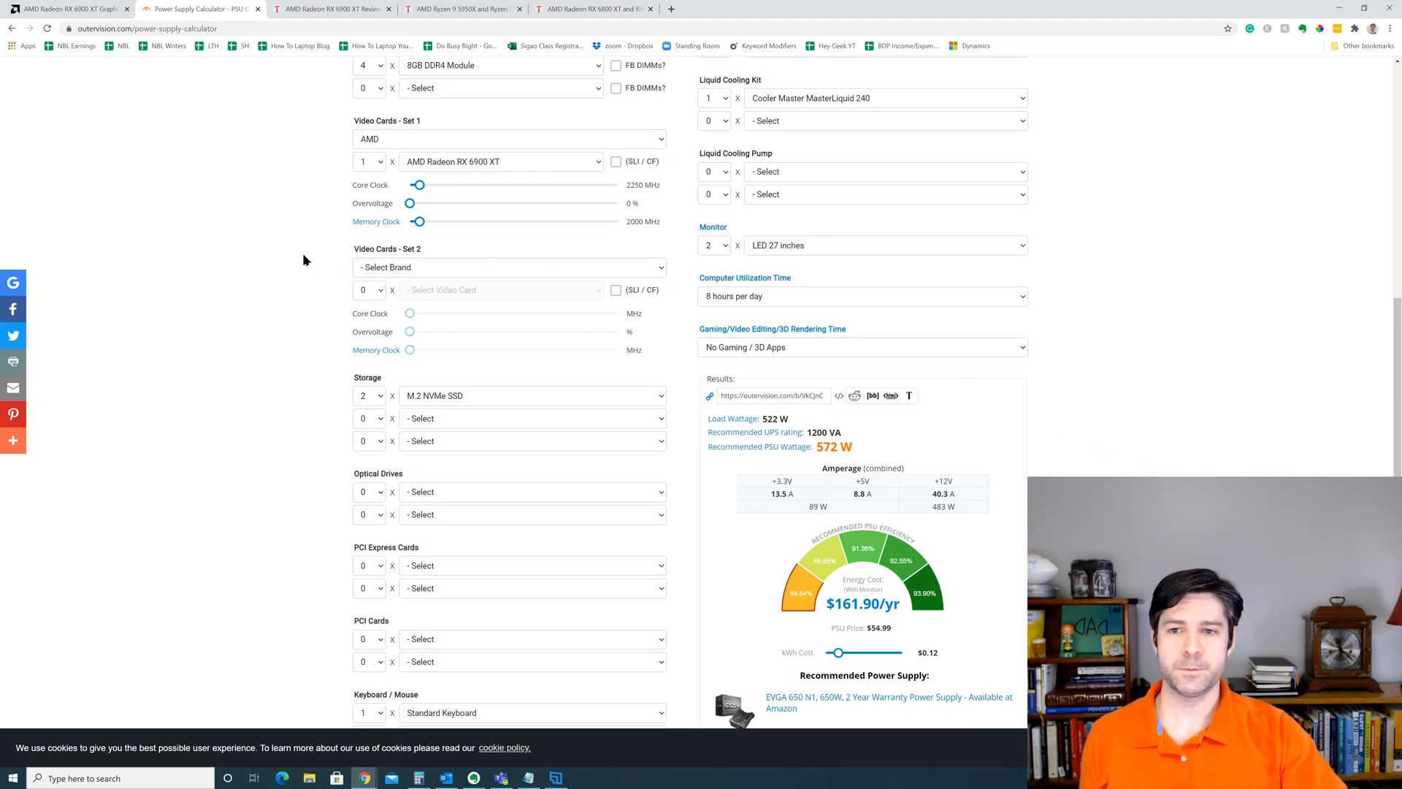
# - Set the CPU quantity to 0, dropping the recommendation to 476 W
pyautogui.scroll(3)
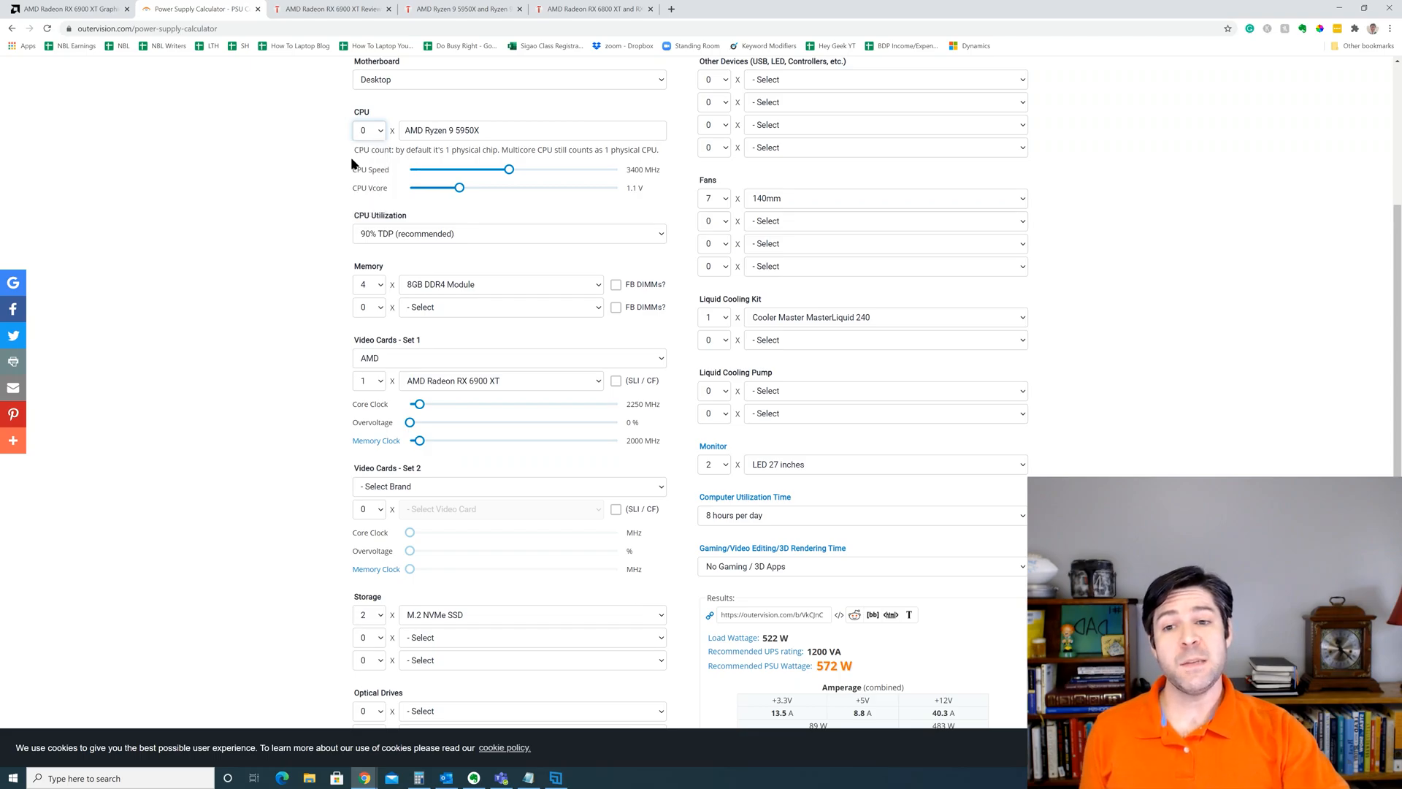
pyautogui.scroll(-3)
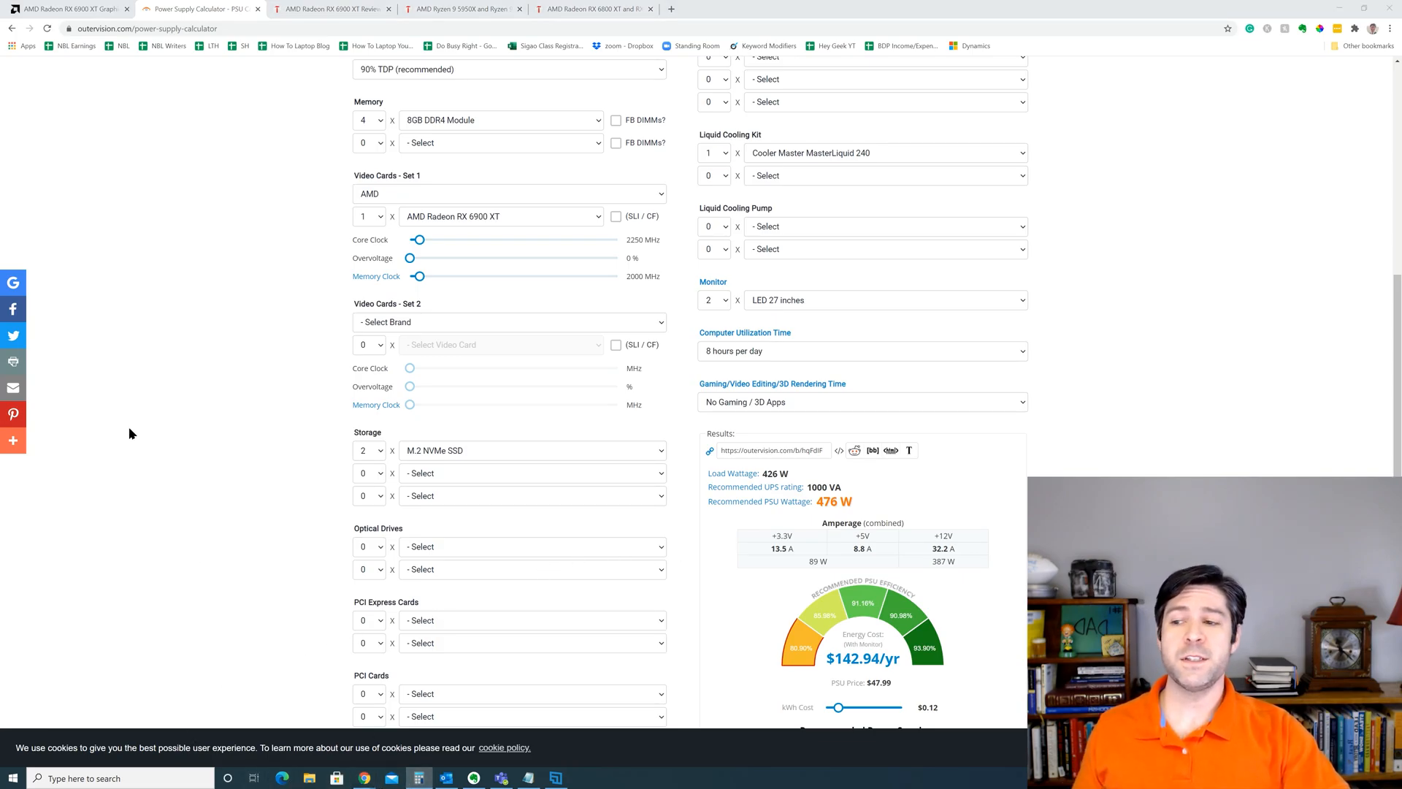
pyautogui.moveTo(78, 406)
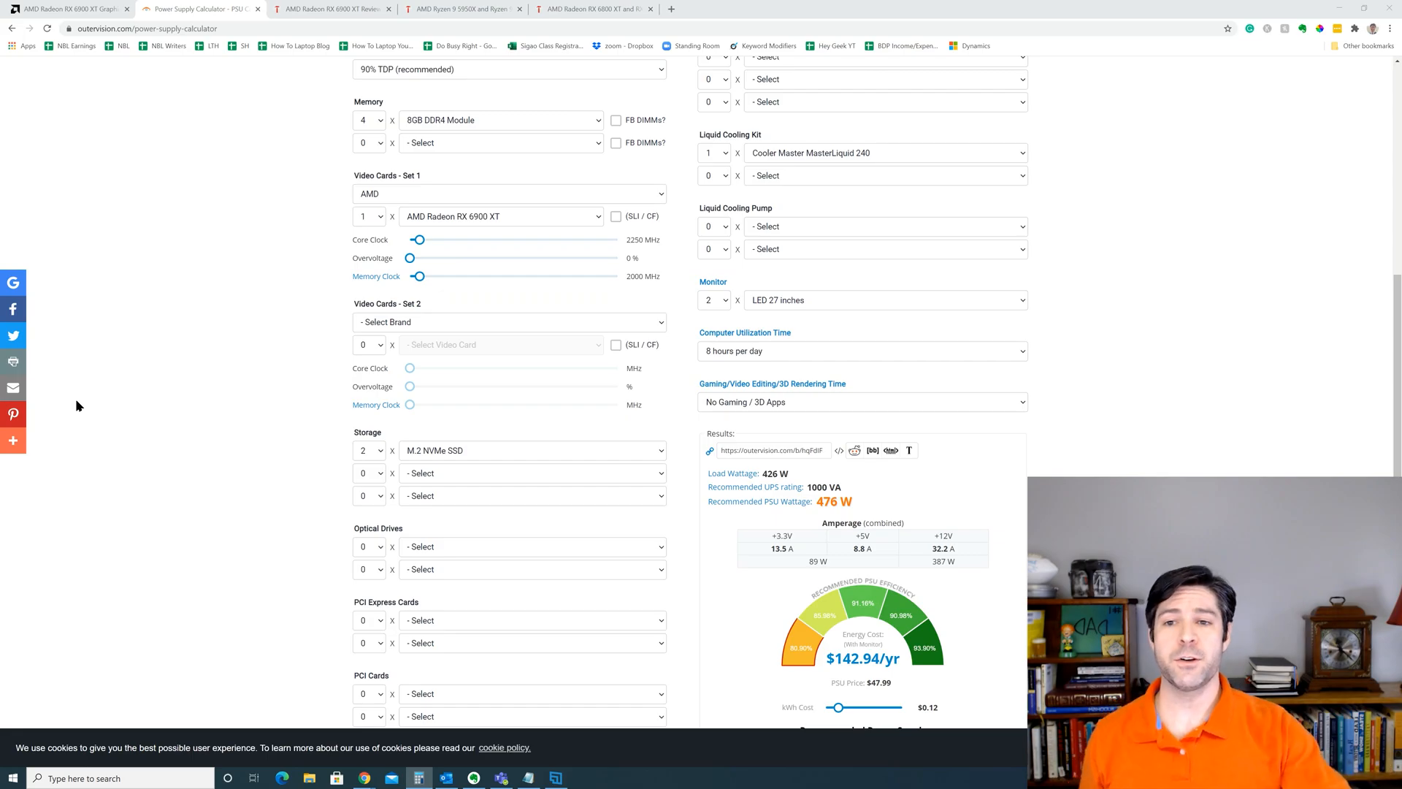
# - Set the CPU quantity back to 1 and recalculate, restoring the 572 W recommendation
pyautogui.scroll(3)
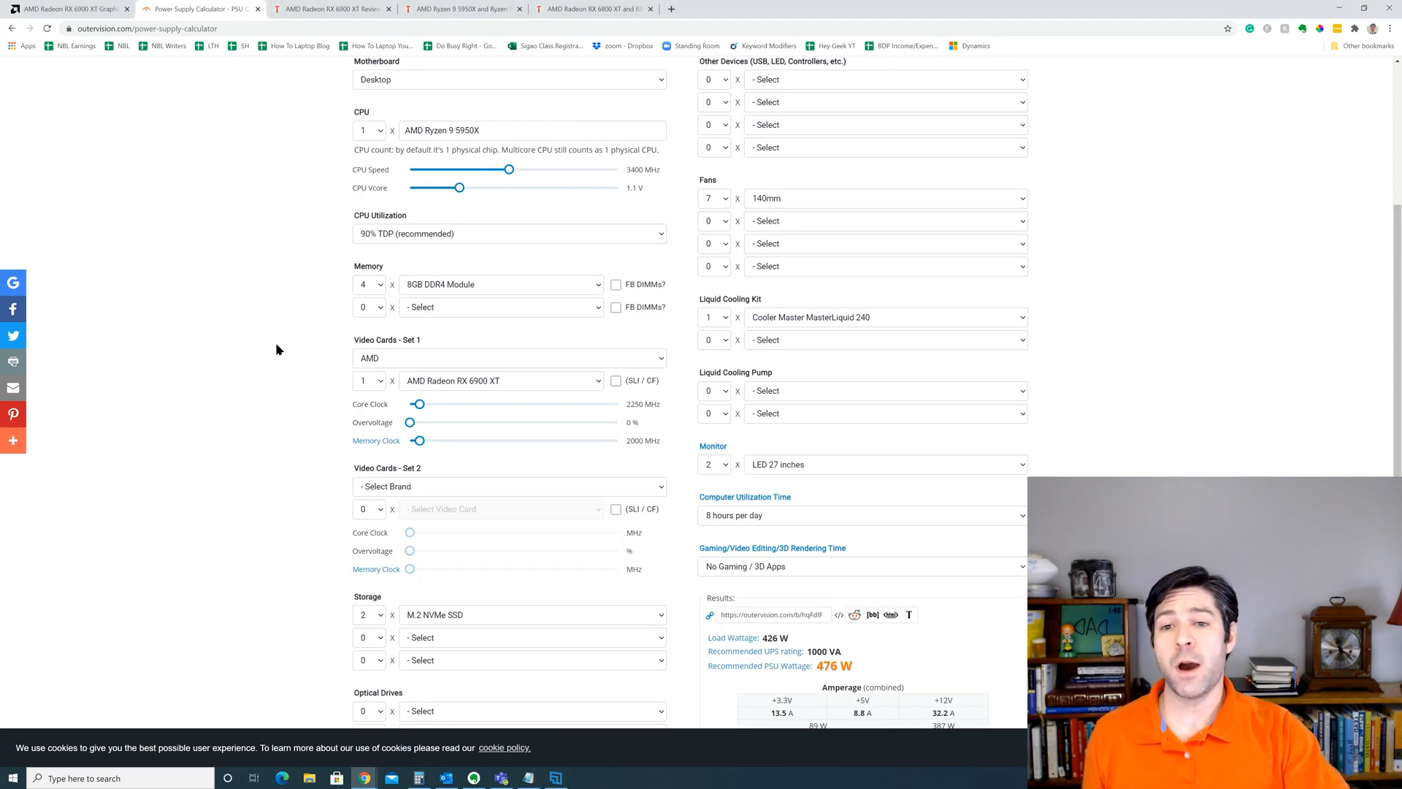
pyautogui.scroll(-3)
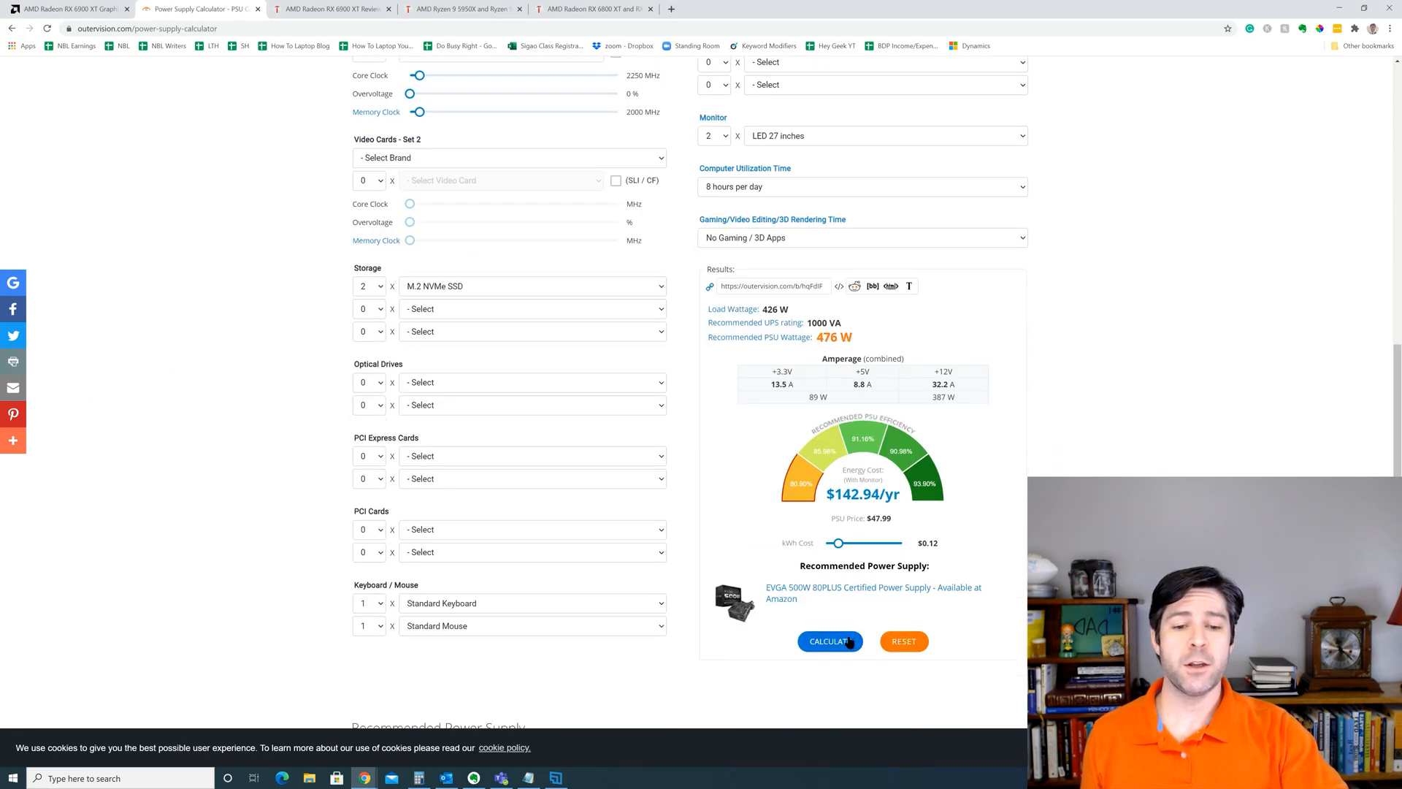
pyautogui.click(830, 641)
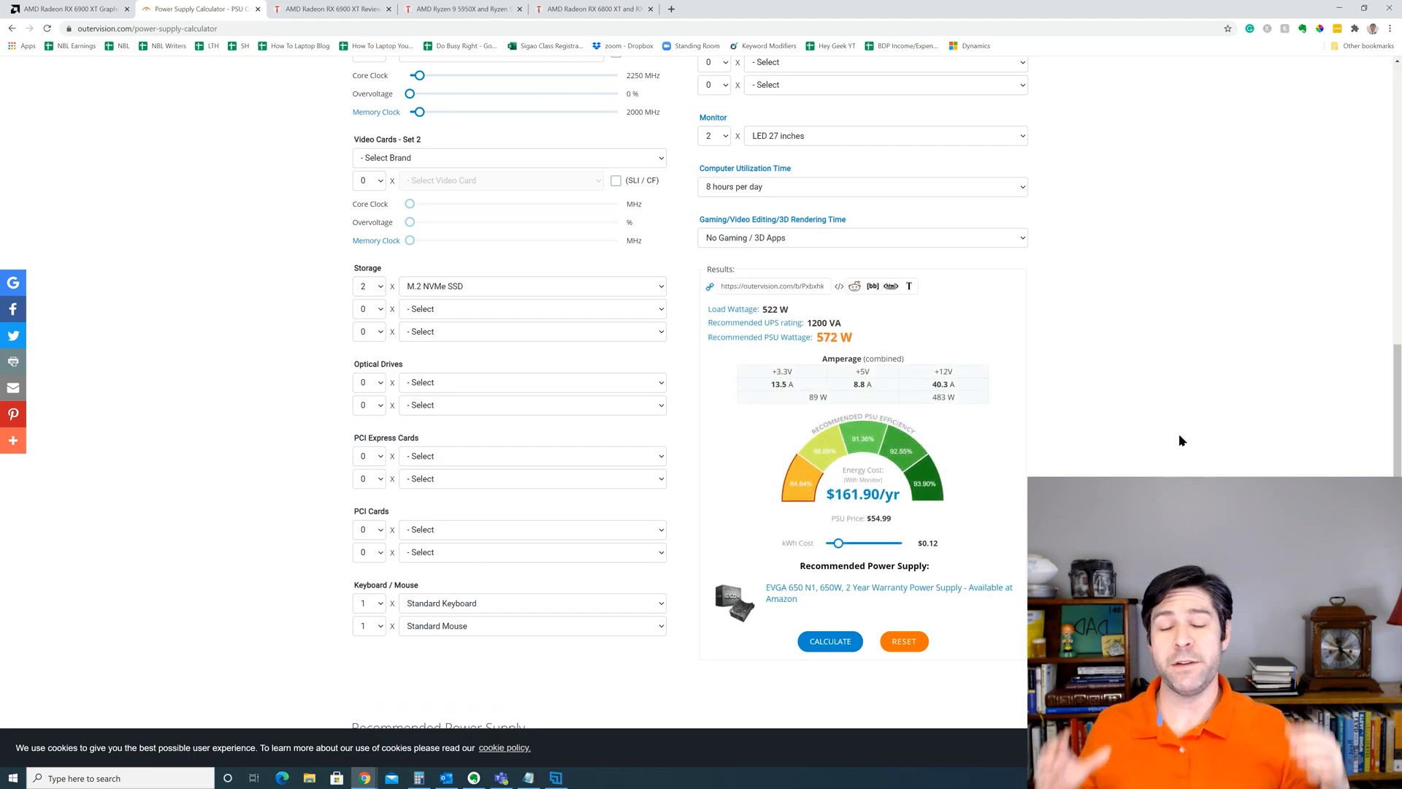
pyautogui.scroll(-3)
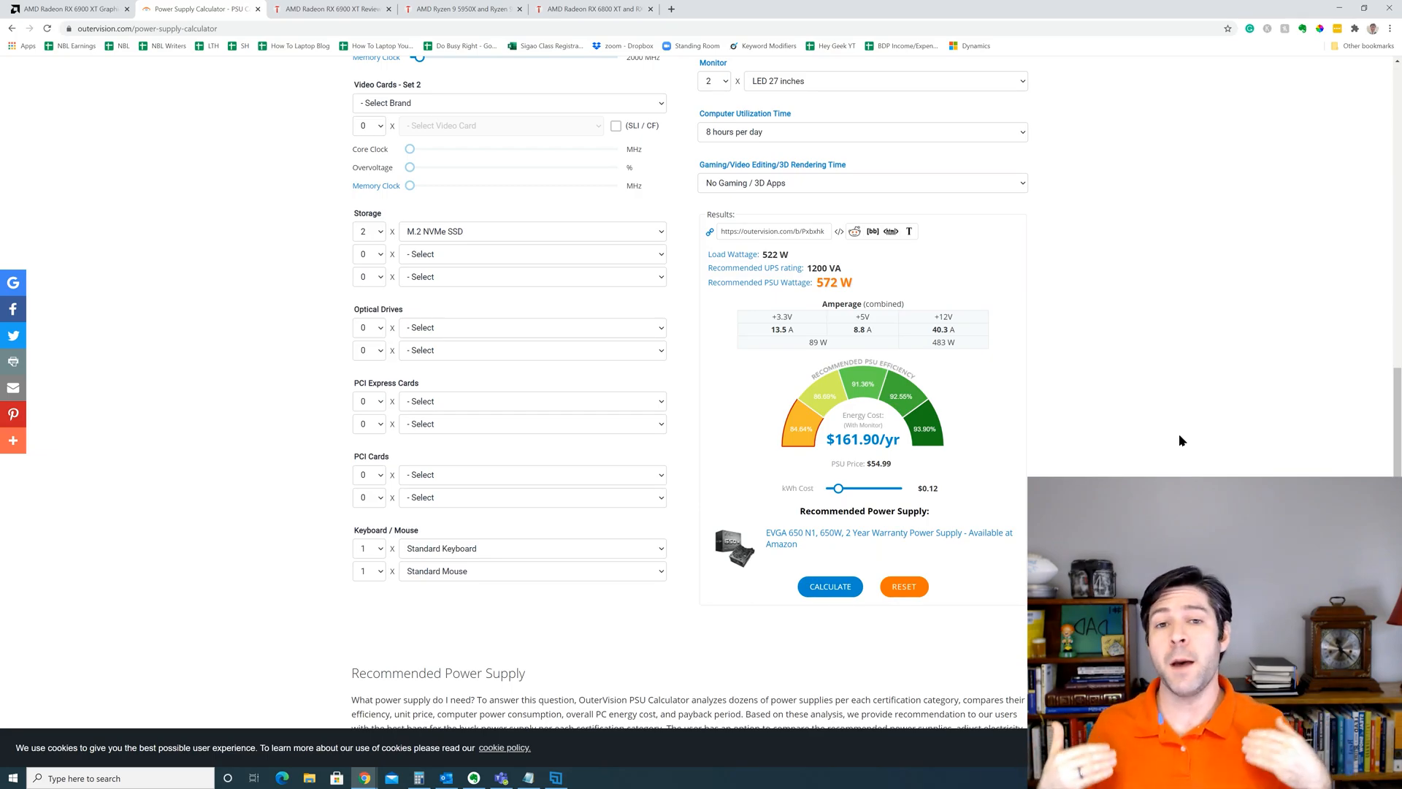
pyautogui.scroll(3)
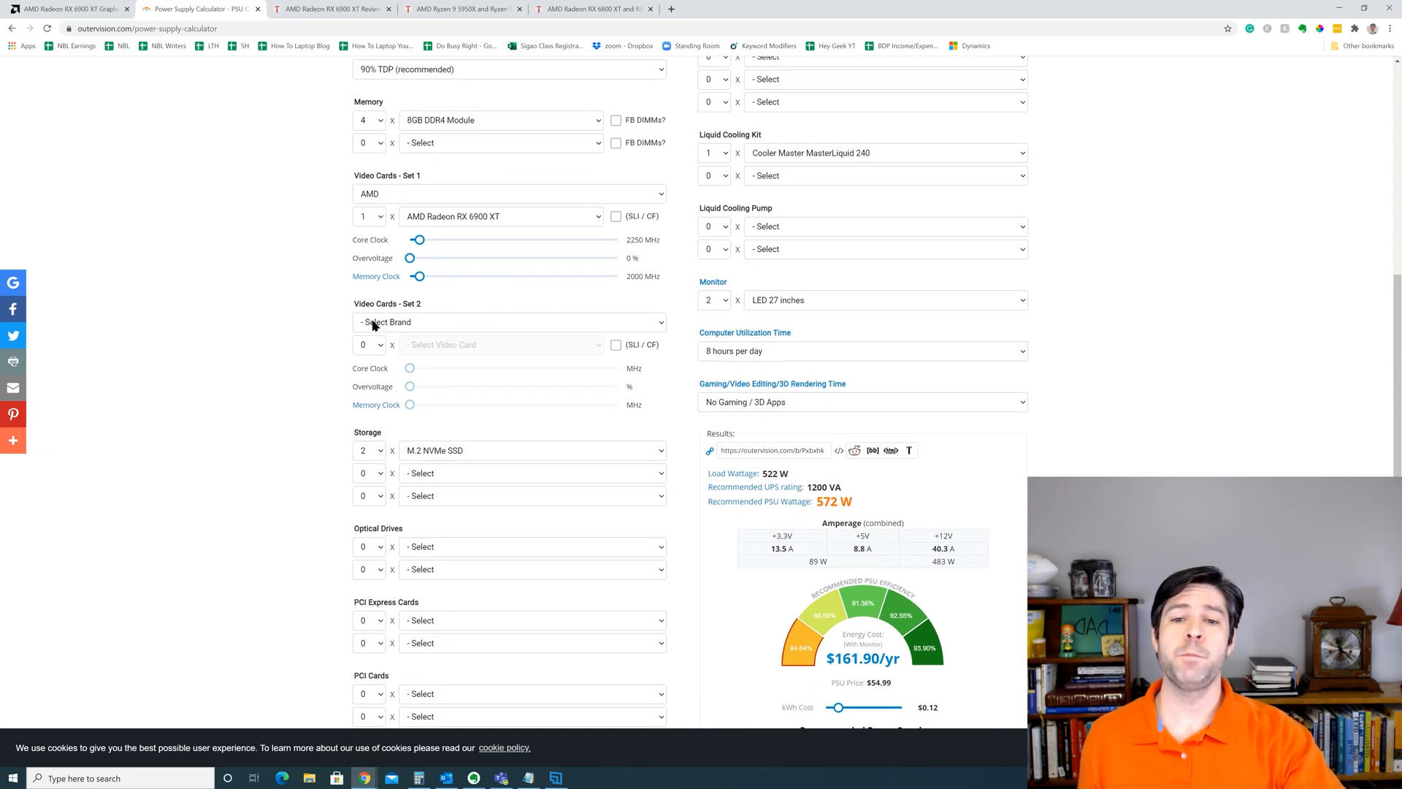
# - Drag CPU speed to 4500 MHz and raise GPU clocks, yielding a 623 W recommendation
pyautogui.scroll(3)
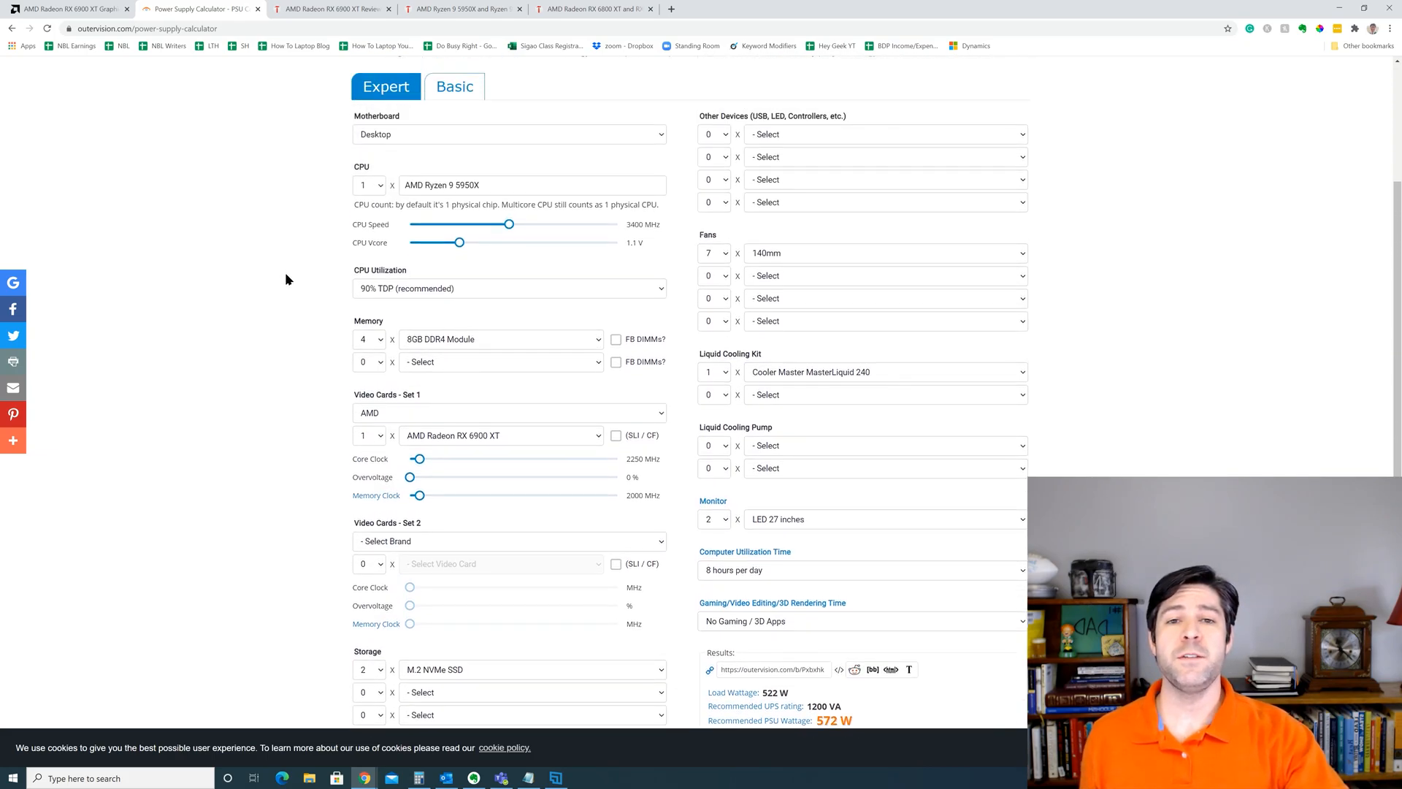
pyautogui.moveTo(510, 223); pyautogui.dragTo(531, 223)
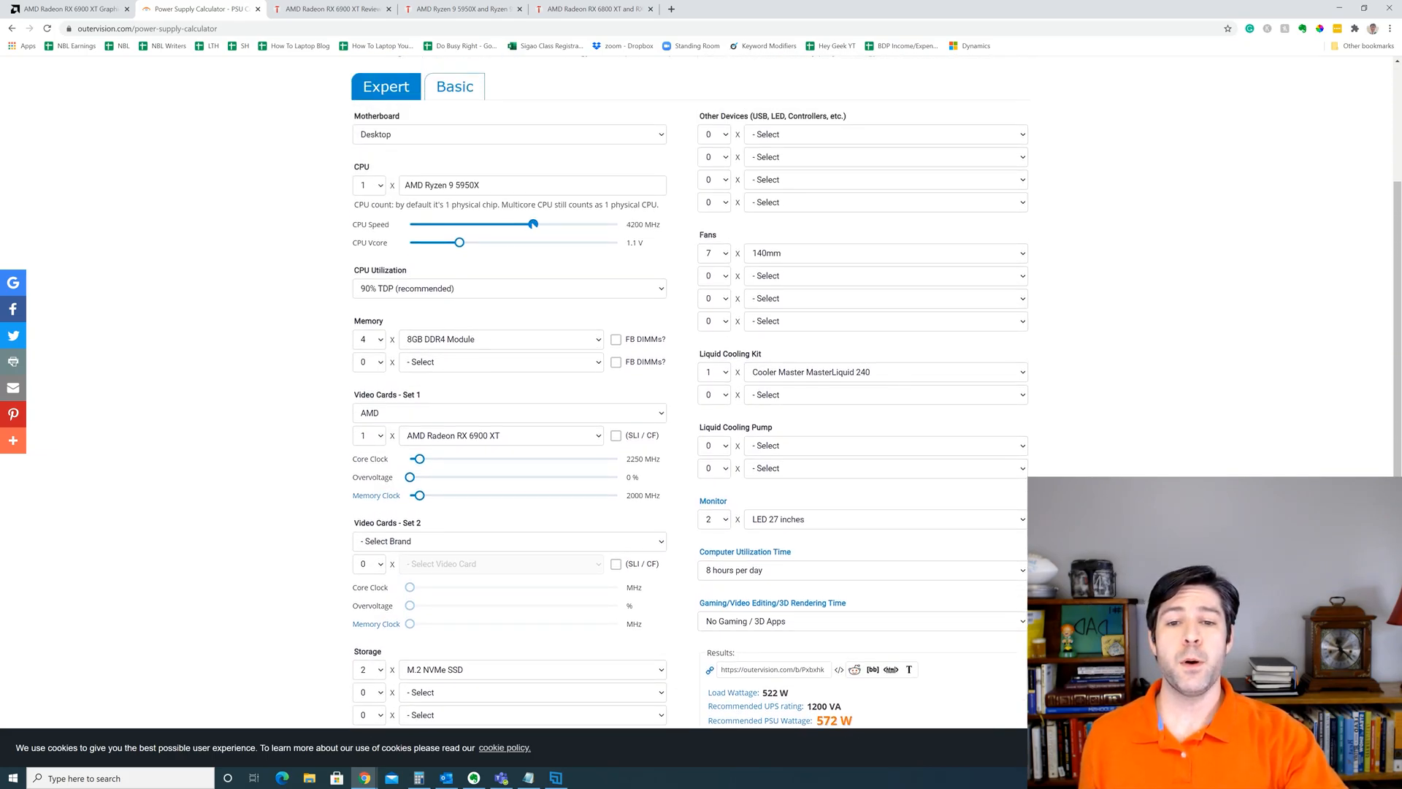
pyautogui.moveTo(532, 224); pyautogui.dragTo(544, 224)
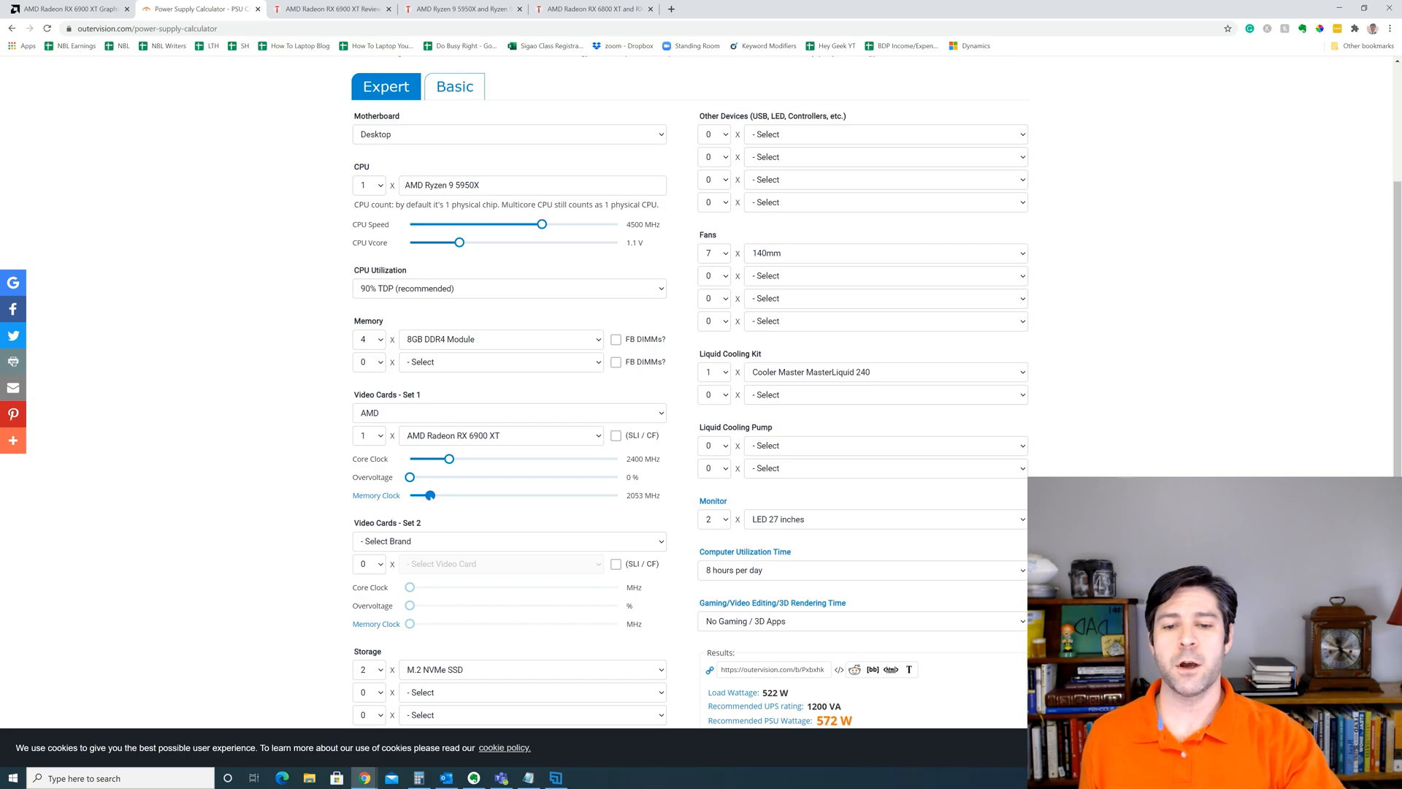
pyautogui.scroll(-3)
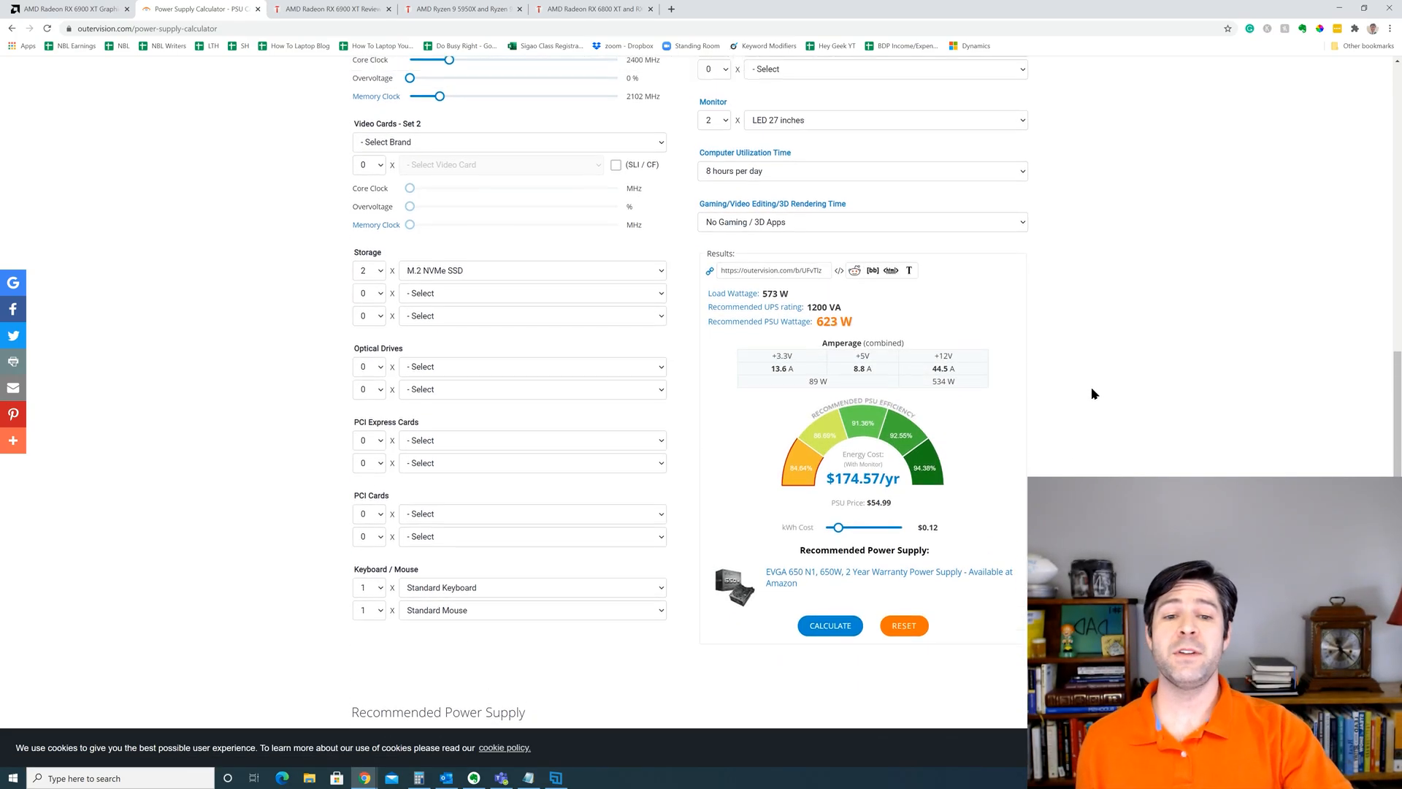
pyautogui.scroll(3)
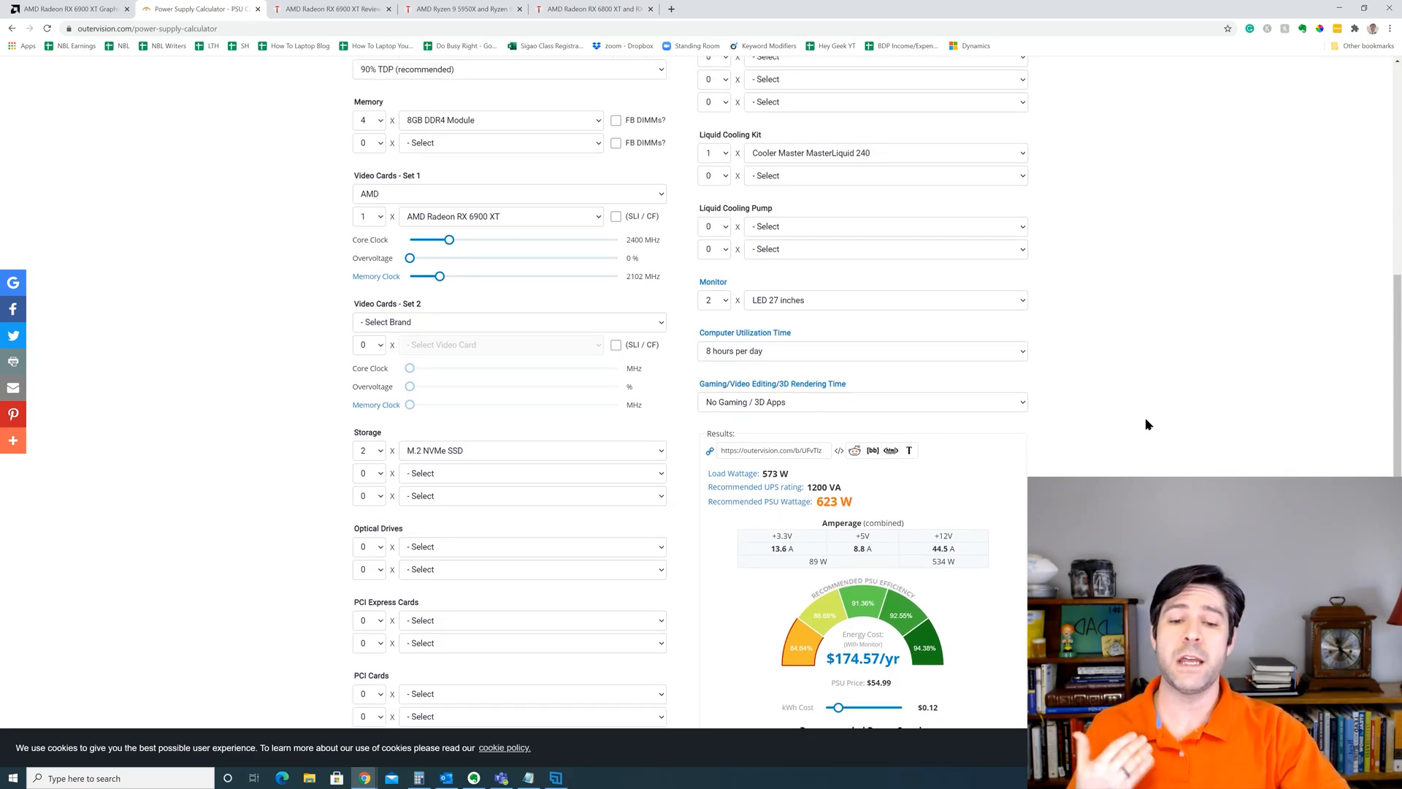
pyautogui.moveTo(1141, 432)
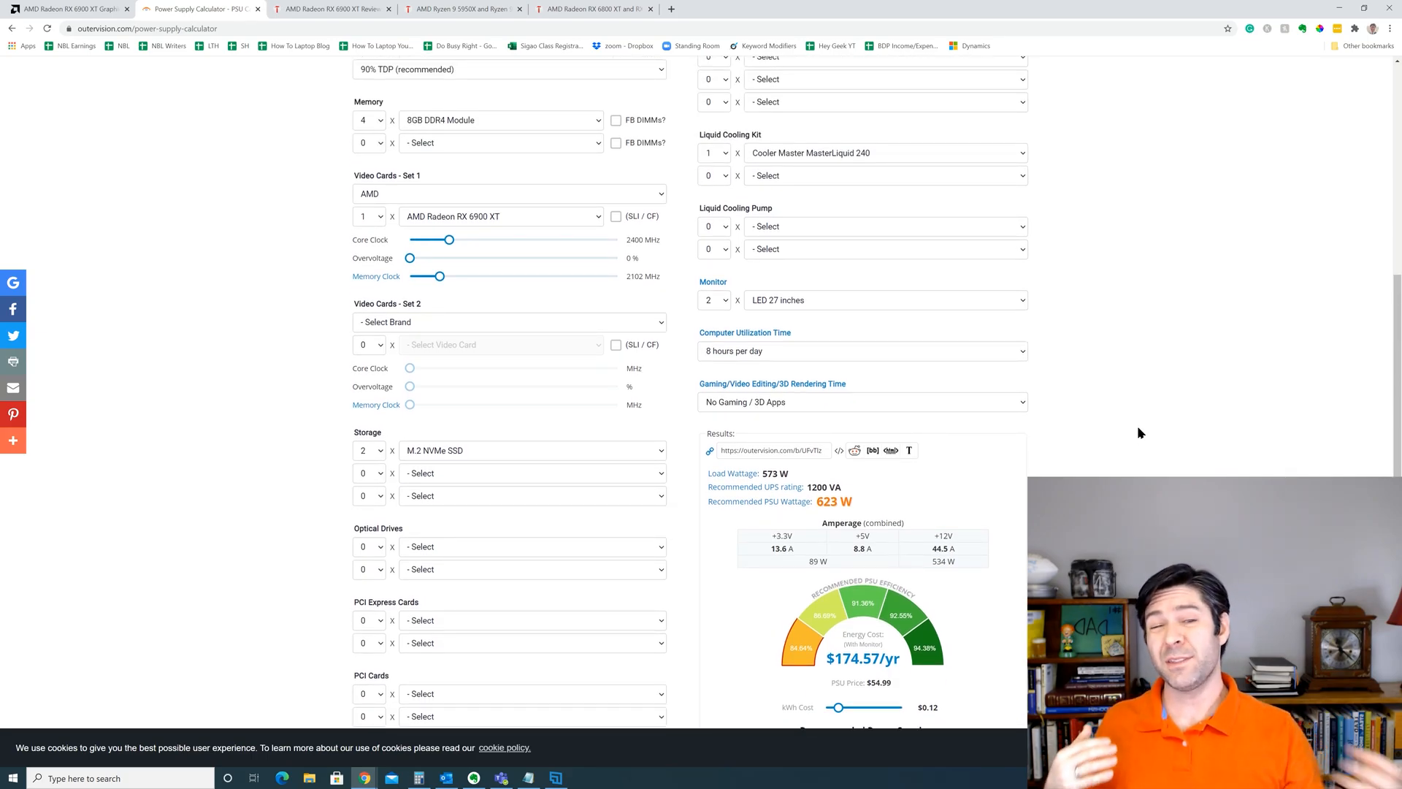